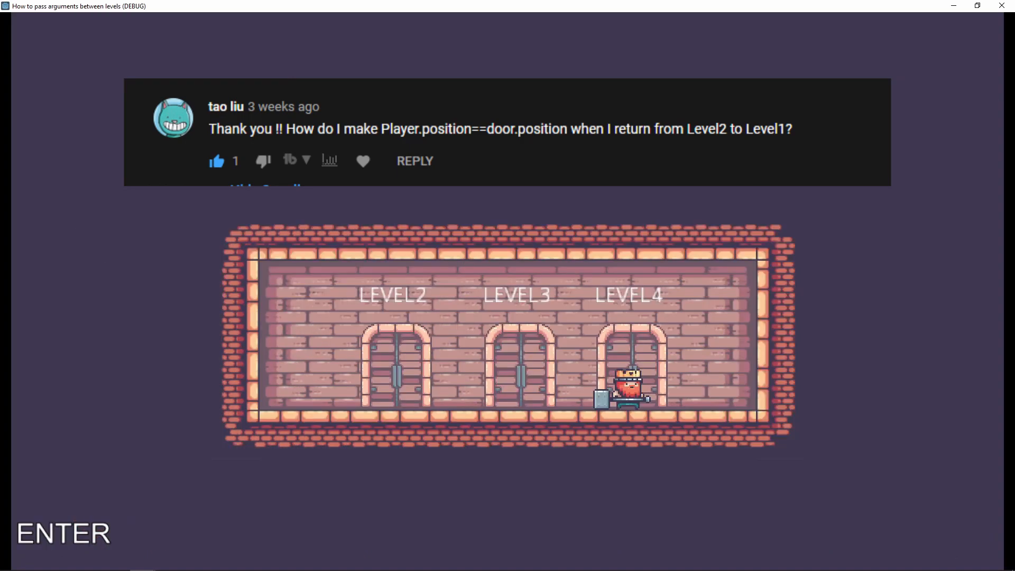
Step: Enter the LEVEL4 door in the running demo game
{"action": "key", "text": "Left"}
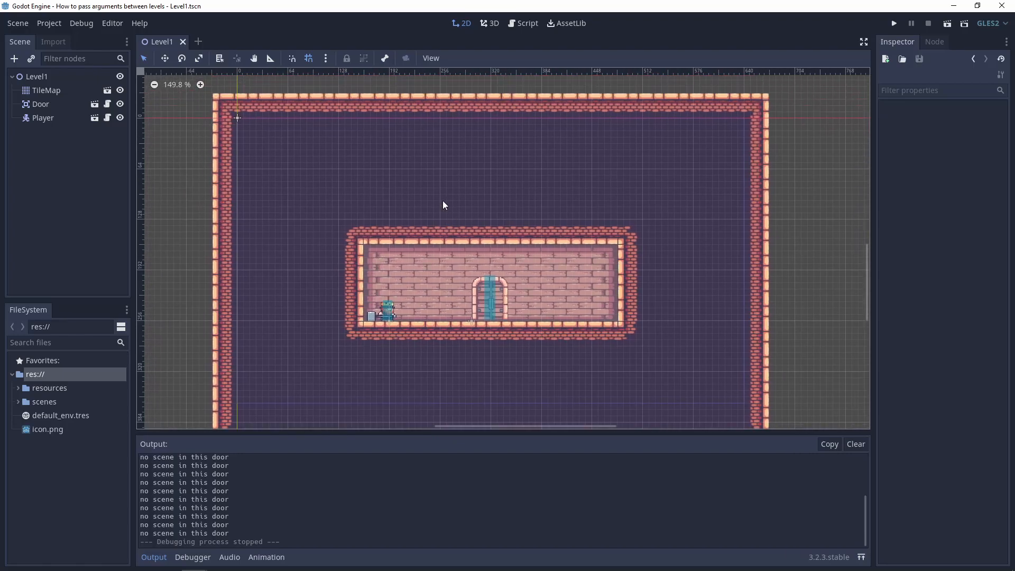
Step: Launch the game with F5 and walk the player through the door
{"action": "key", "text": "F5"}
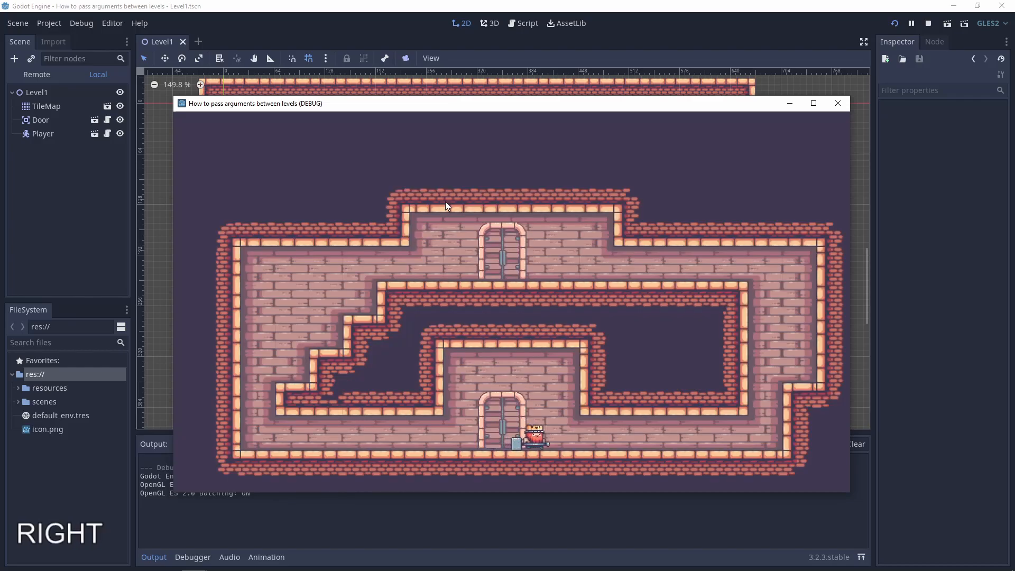
{"action": "key", "text": "Enter"}
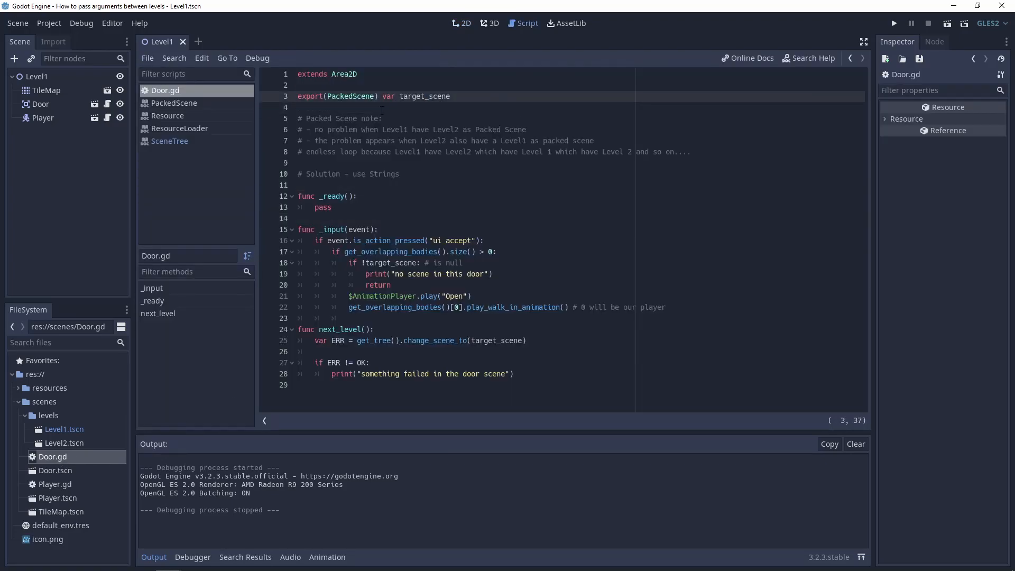
Step: Export target_scene as a .tscn/.scn file path string and call change_scene instead of change_scene_to
{"action": "double_click", "coordinate": [351, 96]}
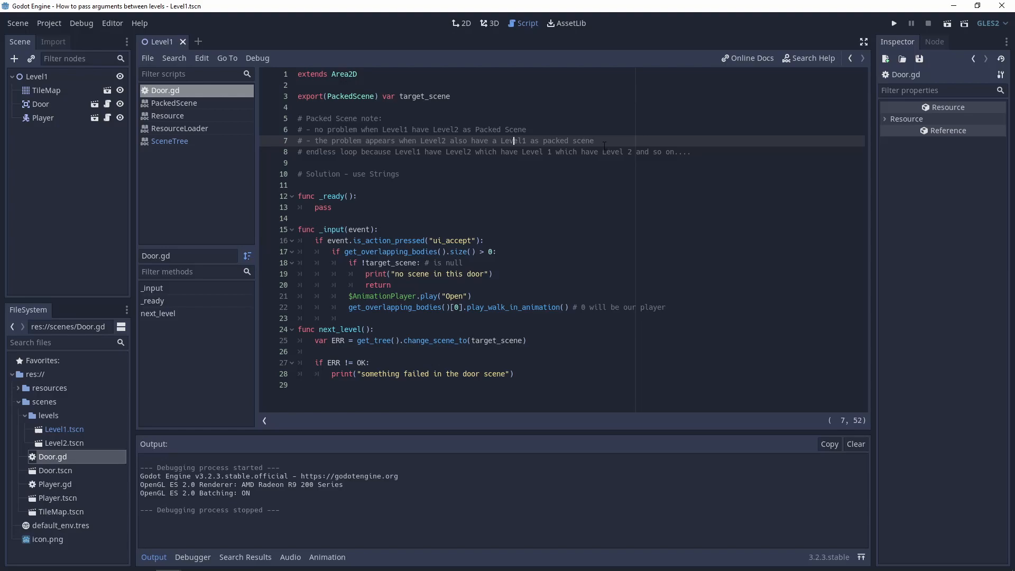
{"action": "double_click", "coordinate": [404, 151]}
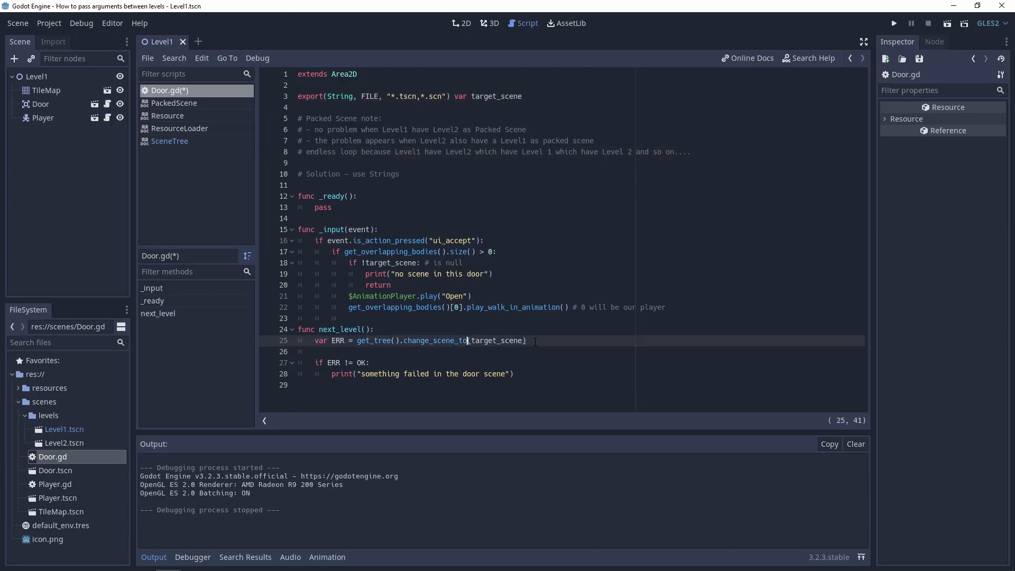
{"action": "key", "text": "Backspace"}
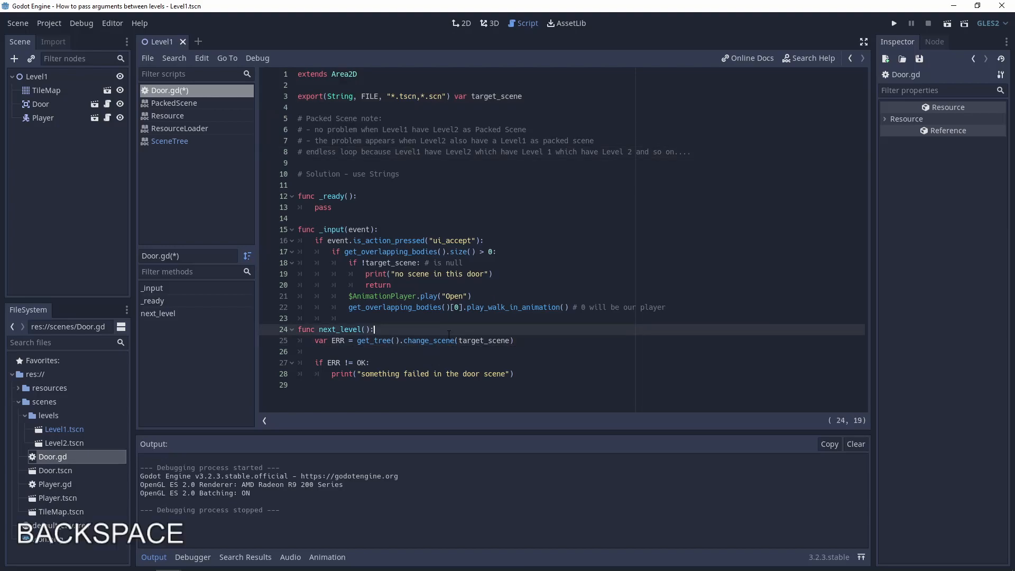
Step: Review the SceneTree docs for change_scene versus change_scene_to
{"action": "left_click", "coordinate": [169, 140]}
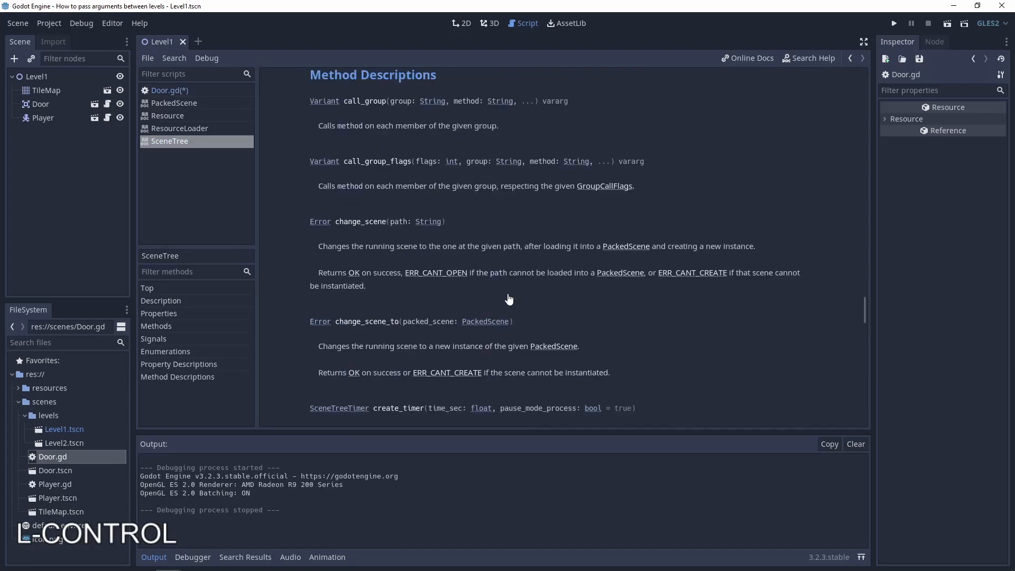
{"action": "scroll", "scroll_direction": "down", "scroll_amount": 3}
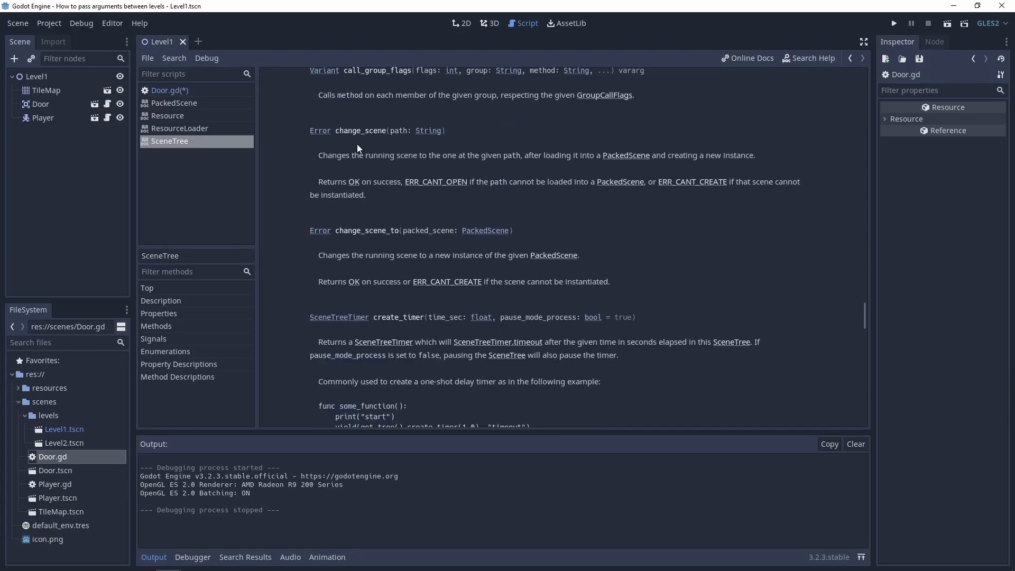
{"action": "double_click", "coordinate": [361, 130]}
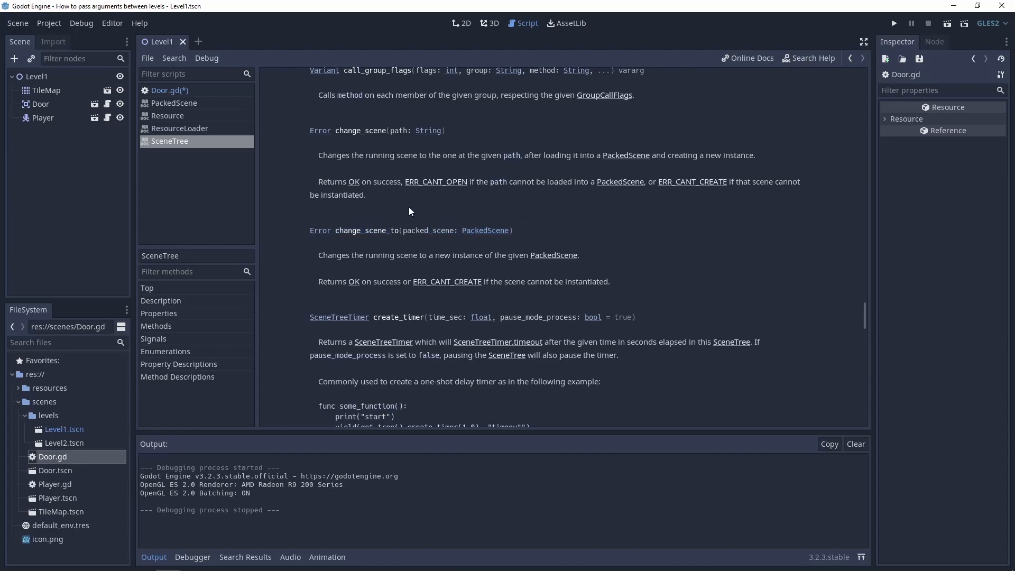
{"action": "left_click", "coordinate": [63, 428]}
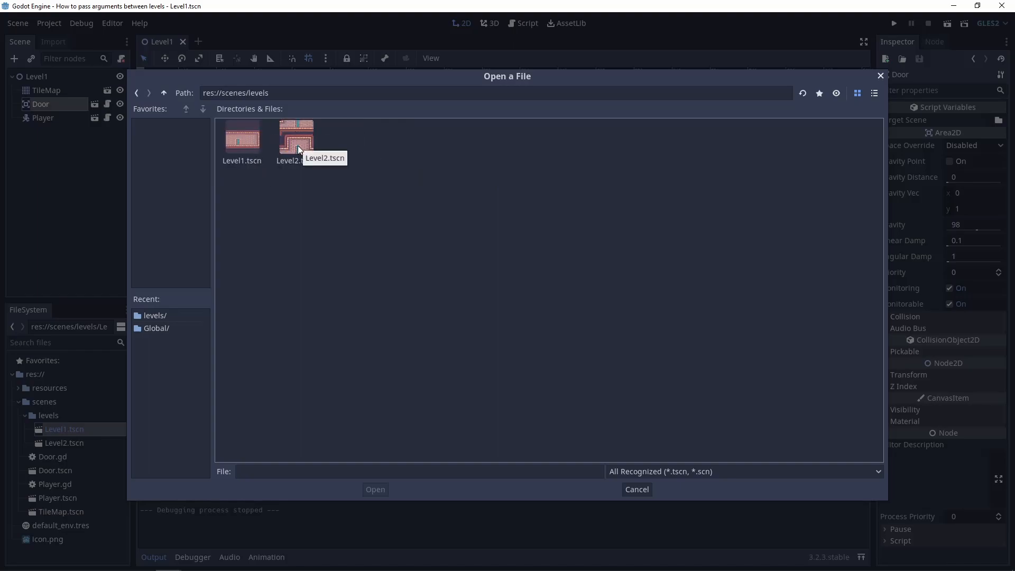
Step: Choose Level2.tscn as the door's target scene
{"action": "double_click", "coordinate": [296, 138]}
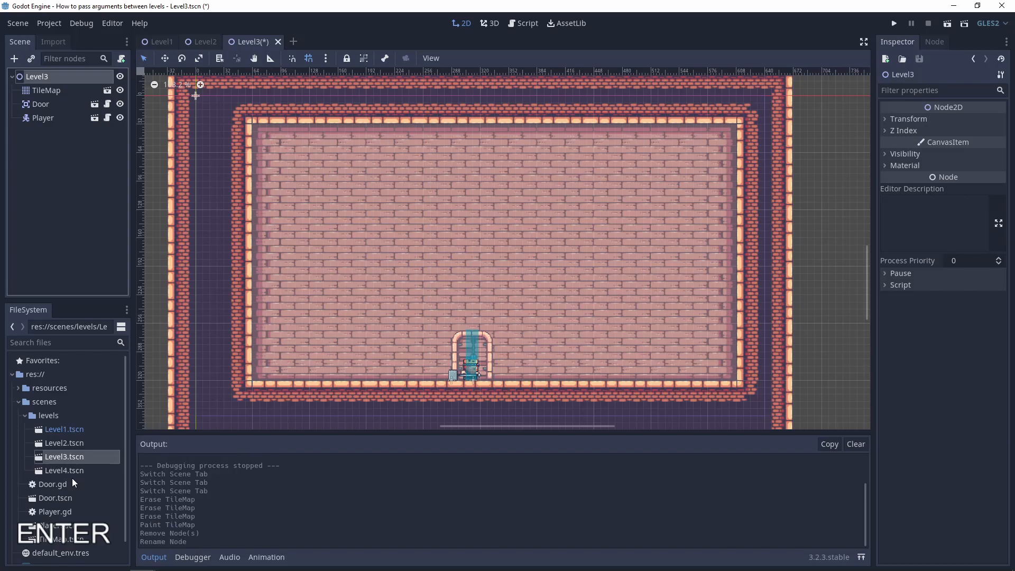
Step: Add a Label to the door and turn on Uppercase
{"action": "left_click", "coordinate": [301, 41]}
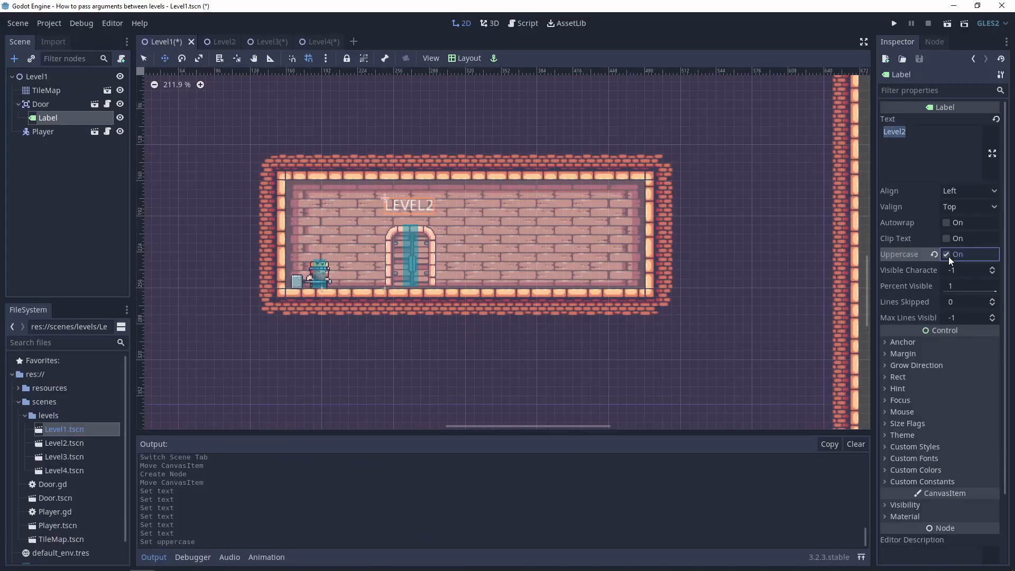
{"action": "left_click", "coordinate": [945, 253]}
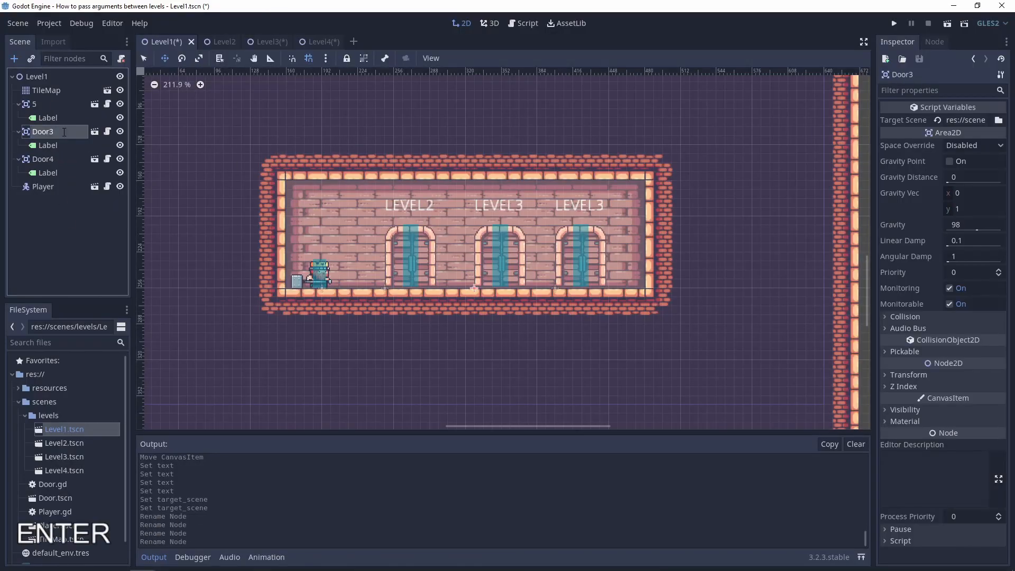
Step: Playtest entering the LEVEL2 door and returning, then close the game window
{"action": "left_click", "coordinate": [894, 23]}
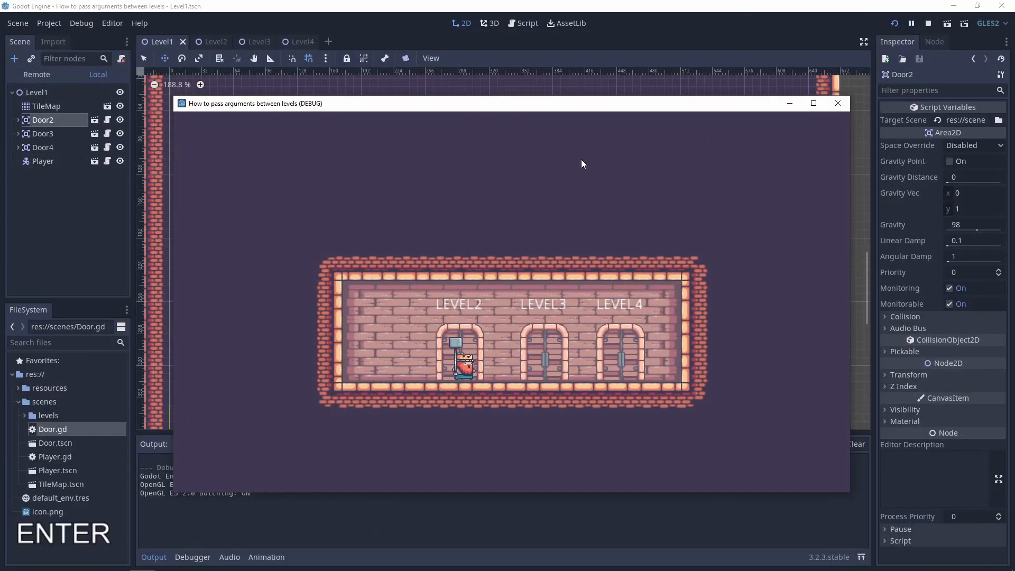
{"action": "key", "text": "Left"}
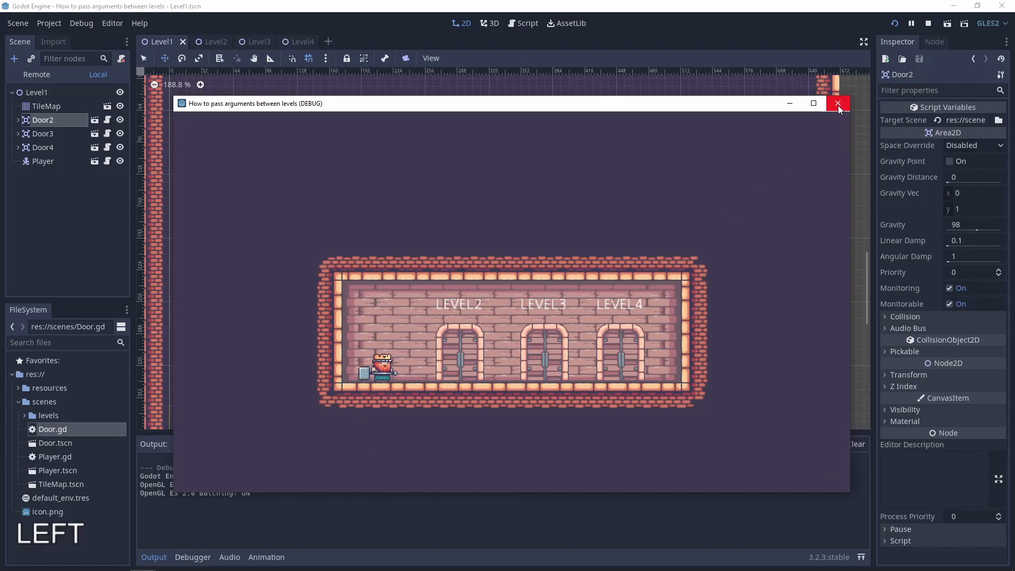
{"action": "left_click", "coordinate": [837, 103]}
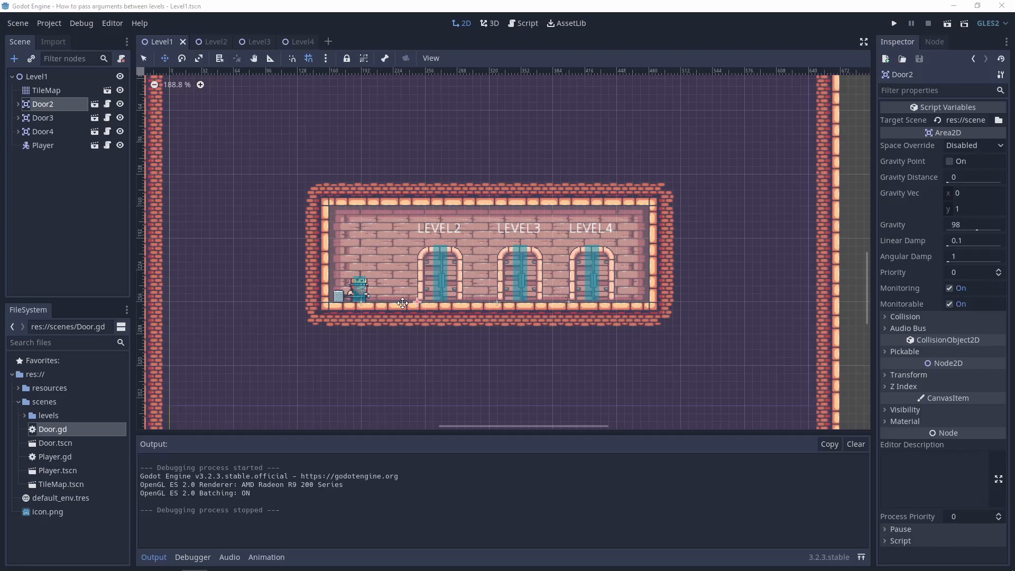
{"action": "scroll", "scroll_direction": "down", "scroll_amount": 3}
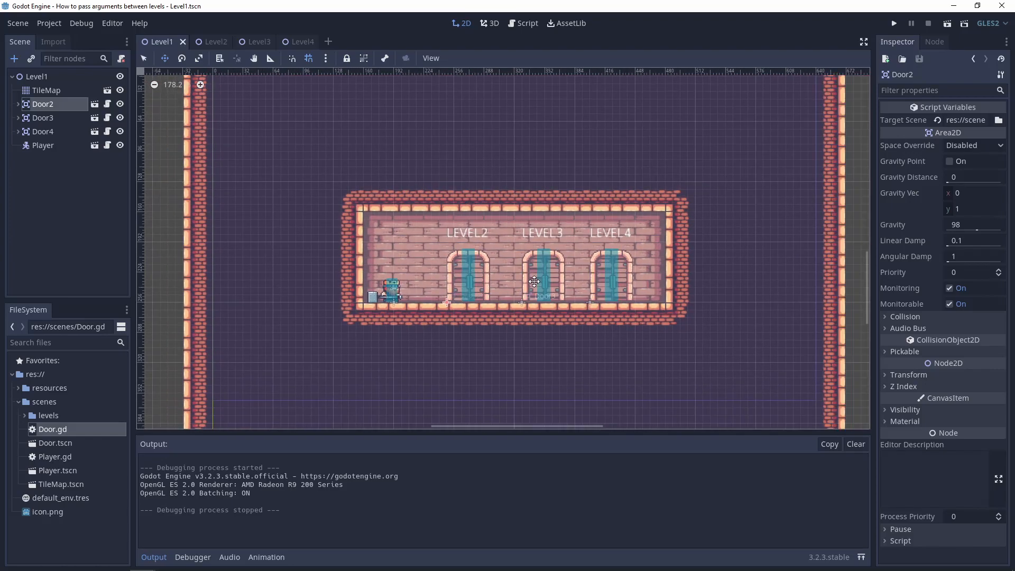
{"action": "scroll", "scroll_direction": "down", "scroll_amount": 3}
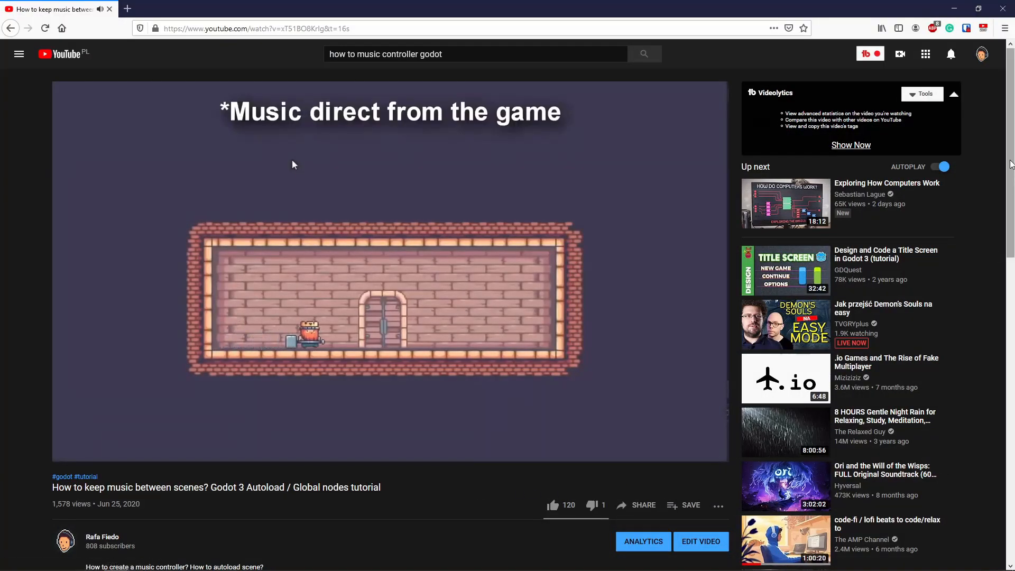
Step: Scroll to the Godot 3 Autoload / Global nodes tutorial video
{"action": "scroll", "scroll_direction": "down", "scroll_amount": 3}
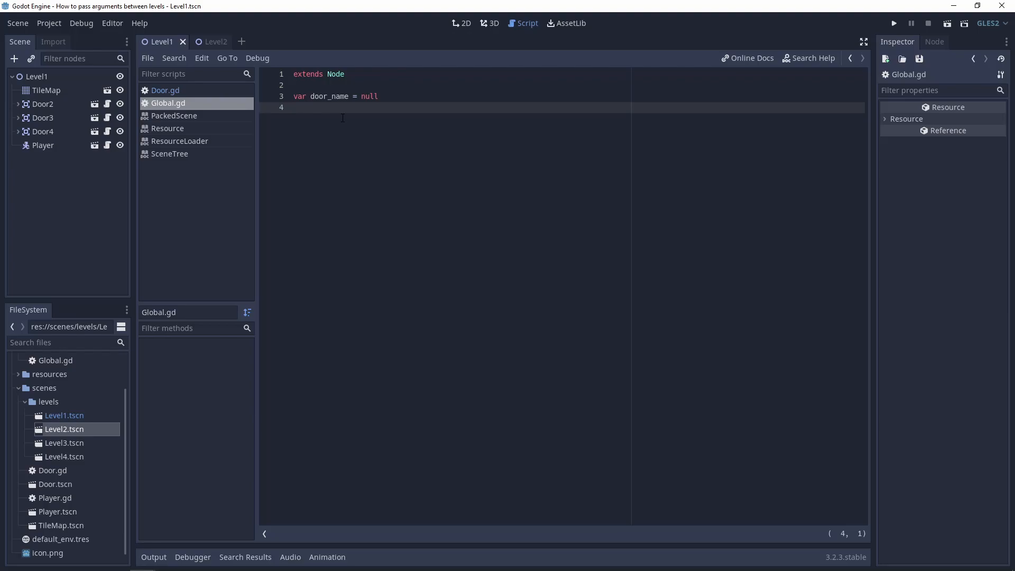
{"action": "mouse_move", "coordinate": [75, 423]}
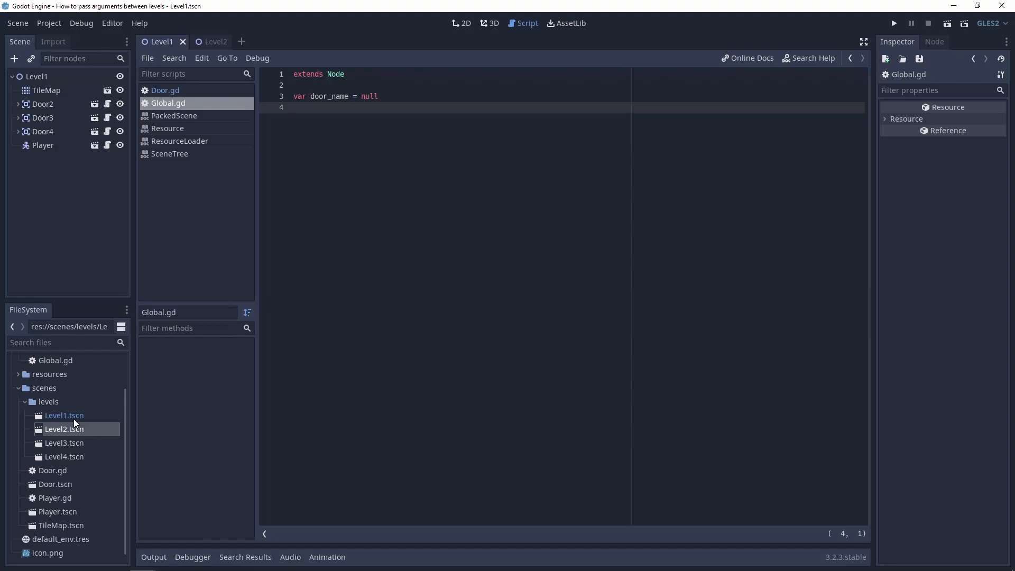
{"action": "mouse_move", "coordinate": [73, 421]}
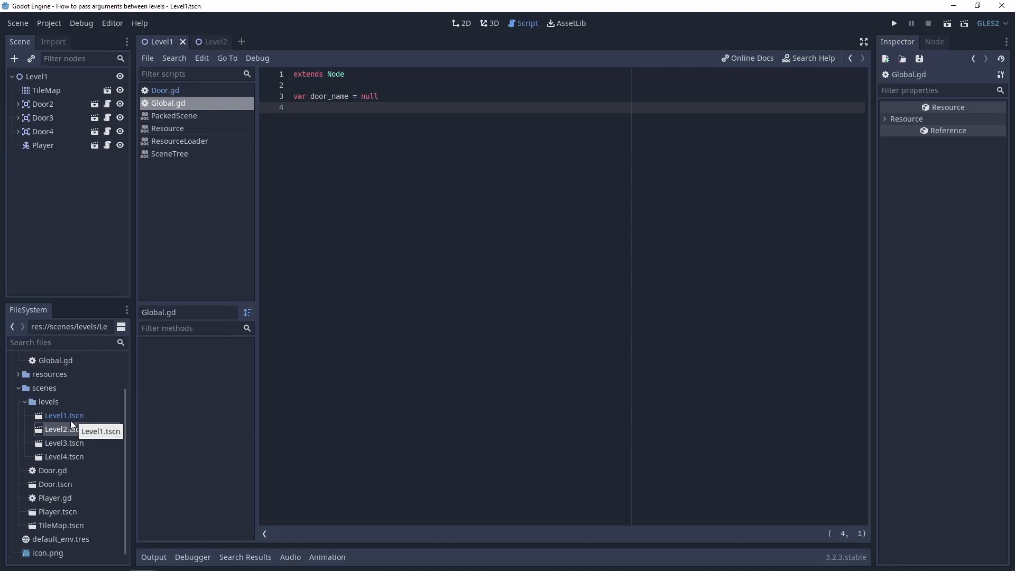
Step: Browse the project files alongside the Global.gd script with door_name = null
{"action": "left_click", "coordinate": [65, 428]}
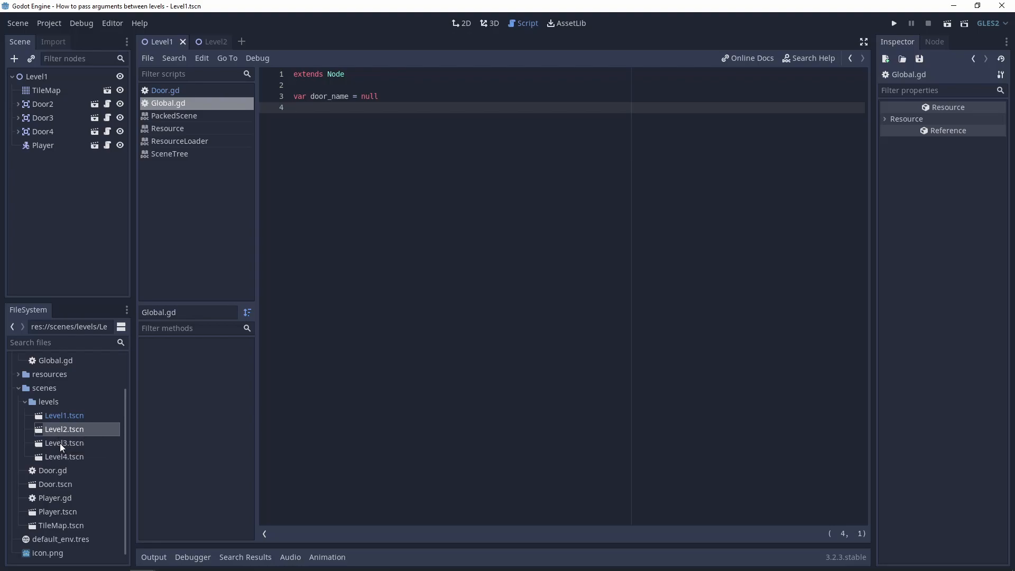
{"action": "mouse_move", "coordinate": [403, 204]}
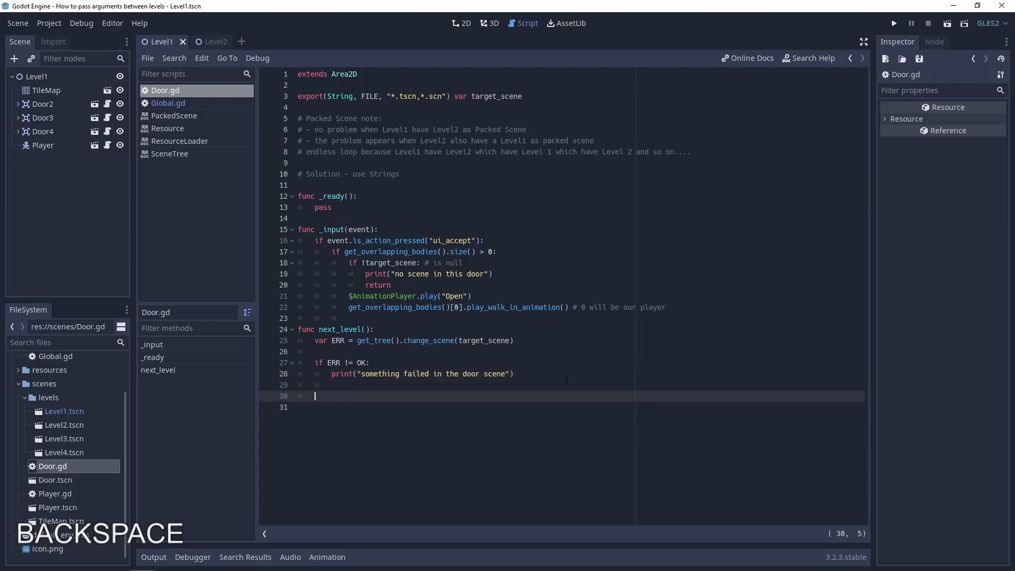
Step: Add Global.door_name = name at the end of next_level()
{"action": "type", "text": "Global."}
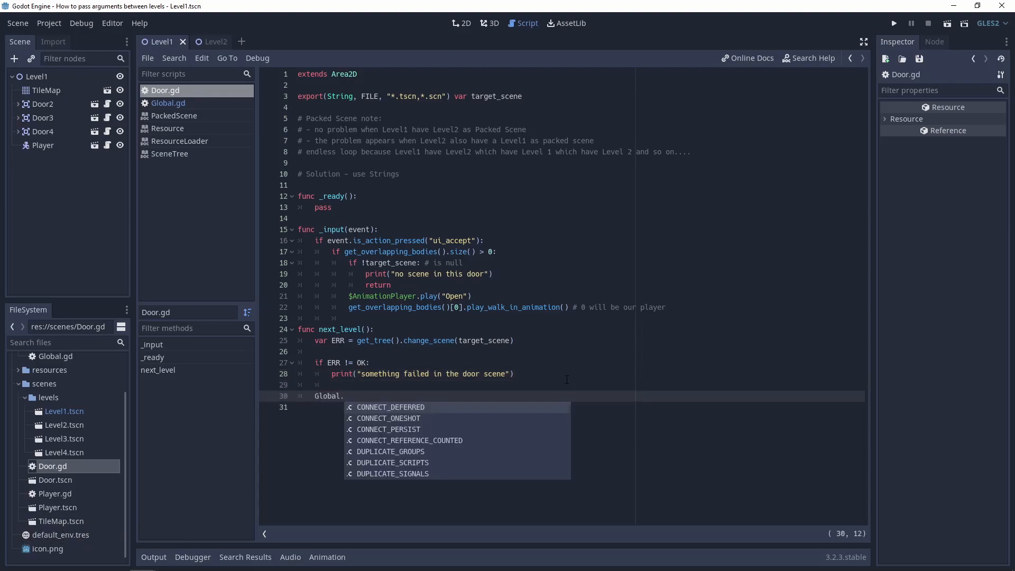
{"action": "type", "text": "te"}
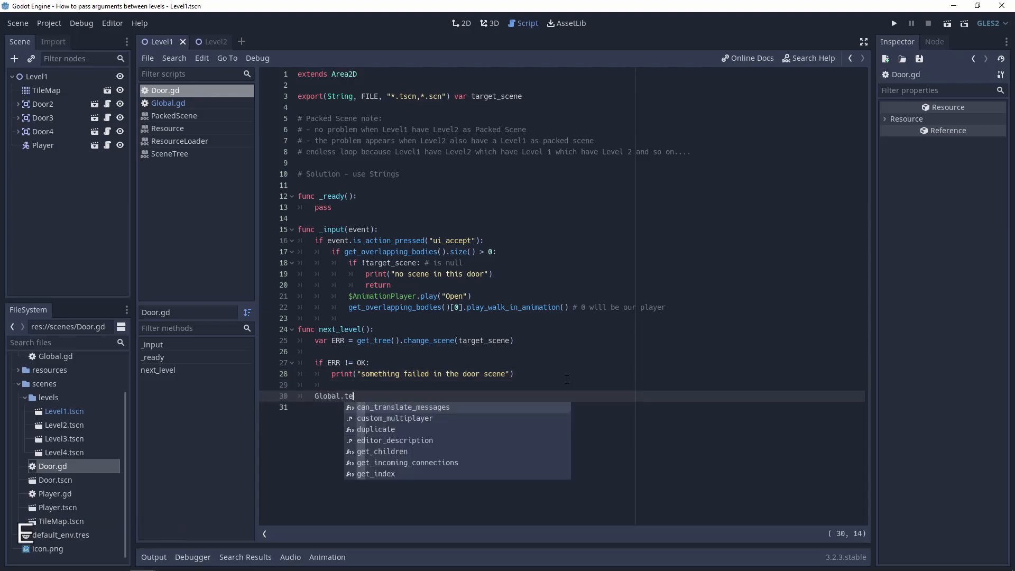
{"action": "type", "text": "door_name ="}
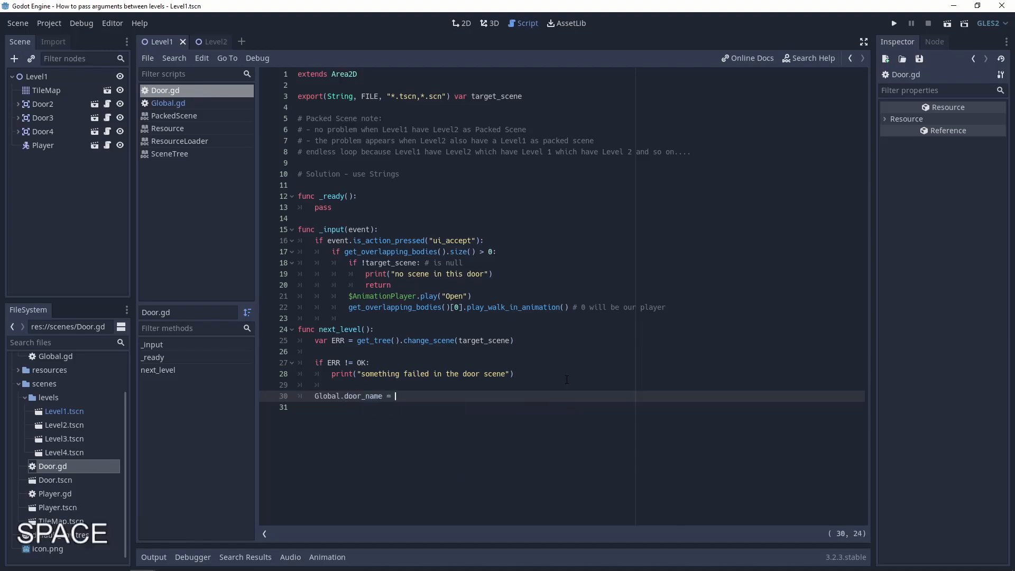
{"action": "type", "text": "name"}
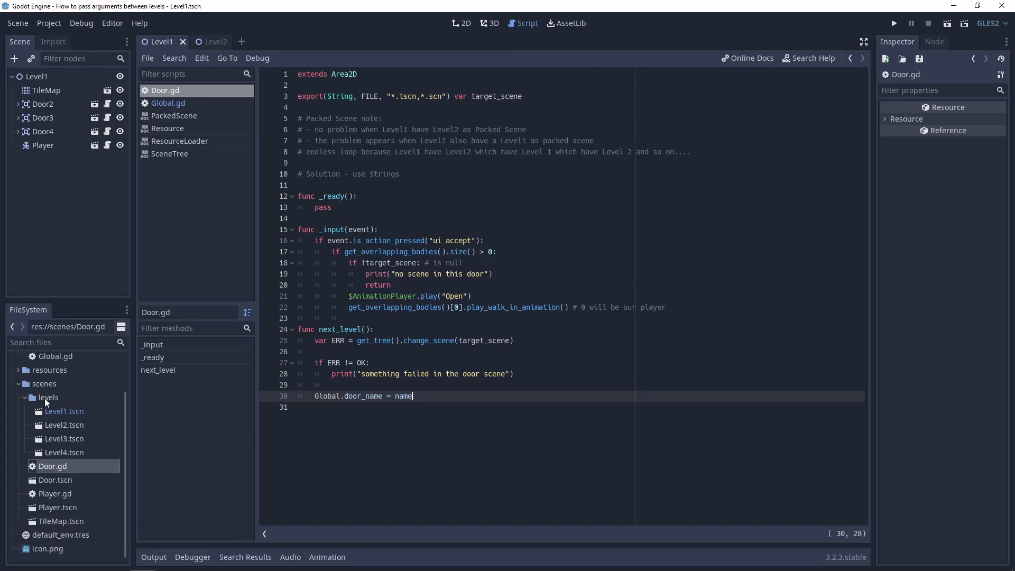
Step: Attach a new Level1.gd script to the Level1 root node
{"action": "right_click", "coordinate": [64, 411]}
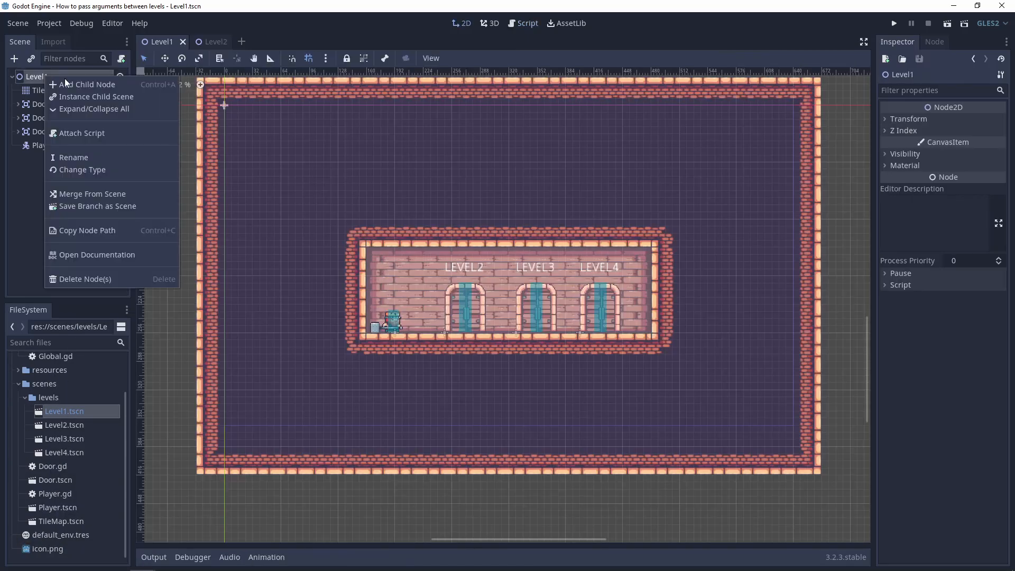
{"action": "left_click", "coordinate": [82, 133]}
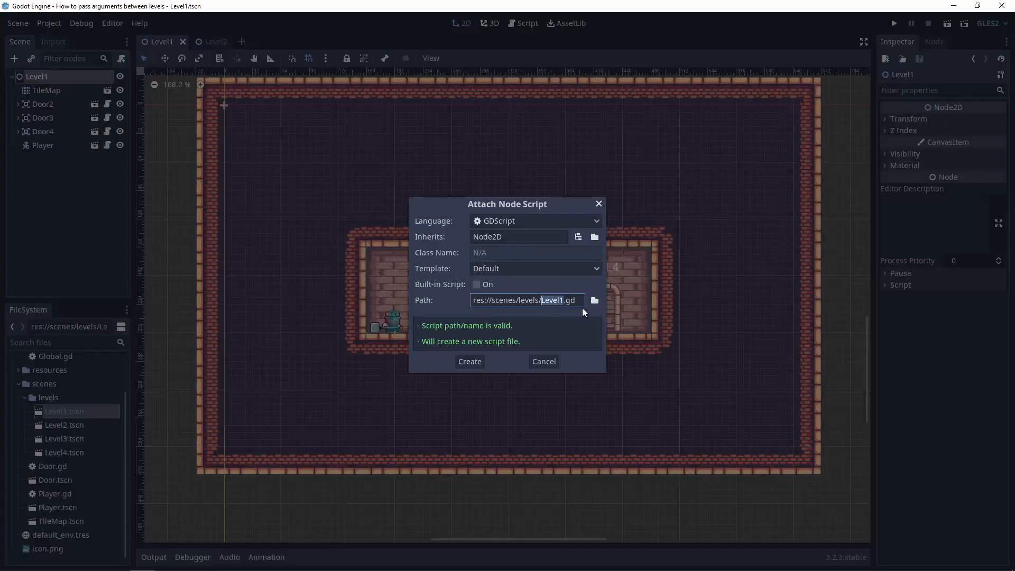
{"action": "left_click", "coordinate": [469, 362]}
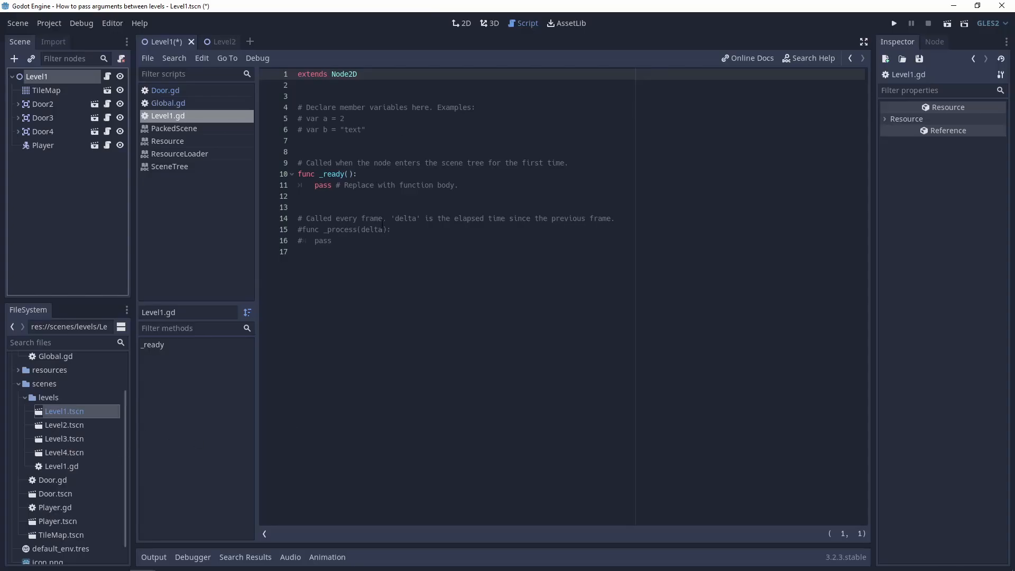
Step: Replace the template comments in _ready with print(Global.door_name)
{"action": "key", "text": "Backspace"}
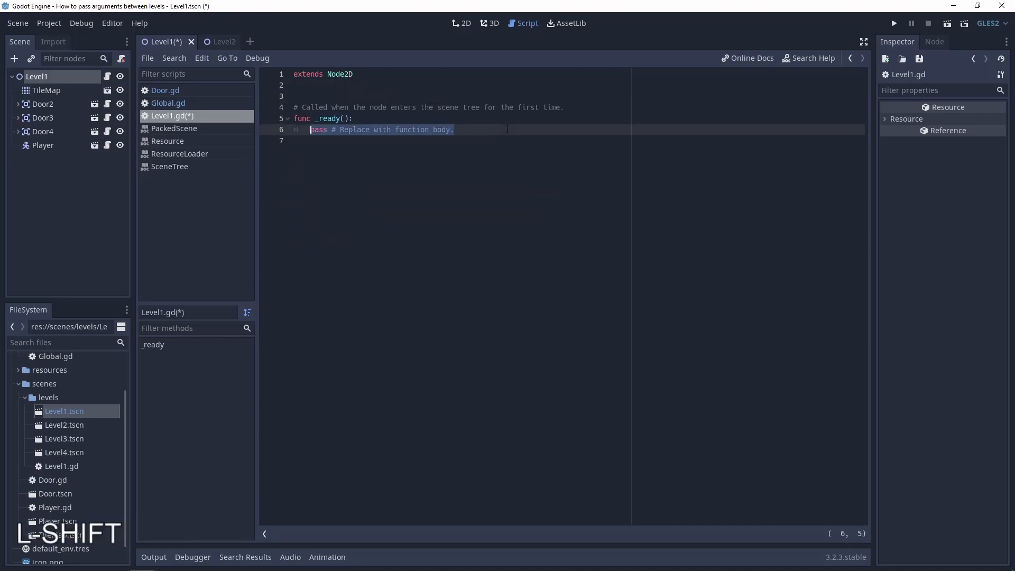
{"action": "type", "text": "print()"}
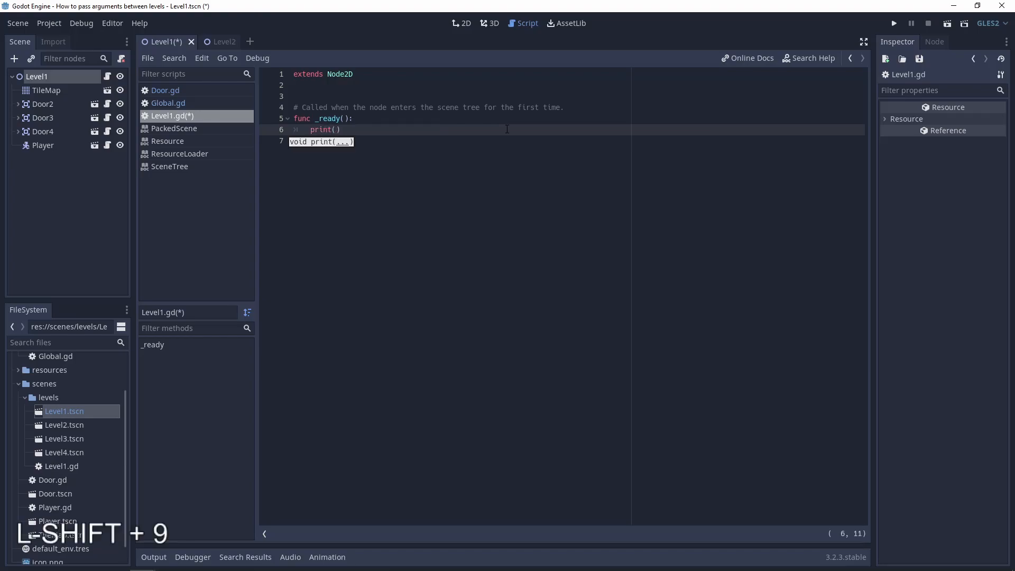
{"action": "type", "text": "Global."}
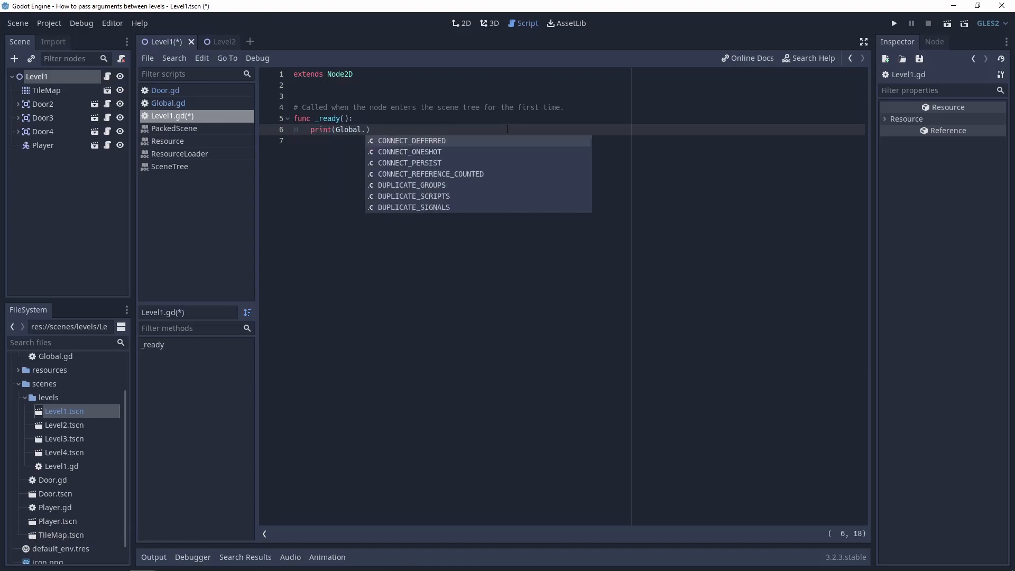
{"action": "key", "text": "backspace"}
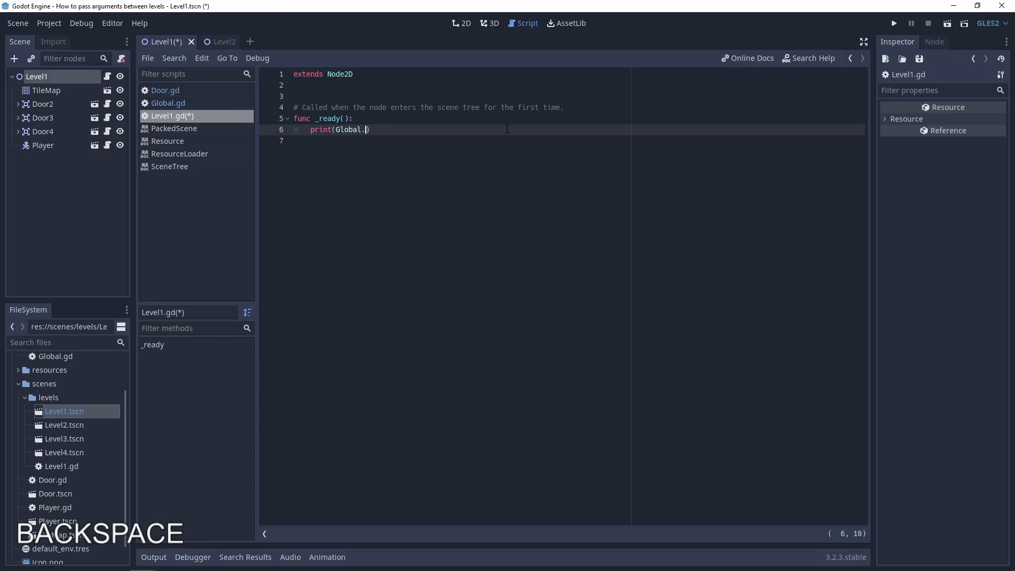
{"action": "type", "text": "door_name"}
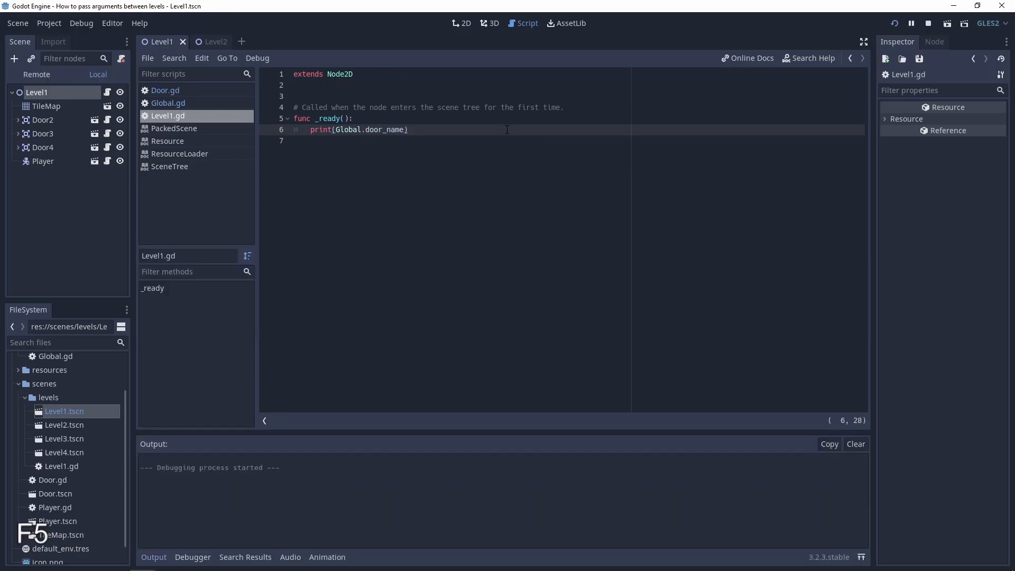
Step: Run the game and walk the player through the LEVEL2 door; the output prints Null at start
{"action": "key", "text": "F5"}
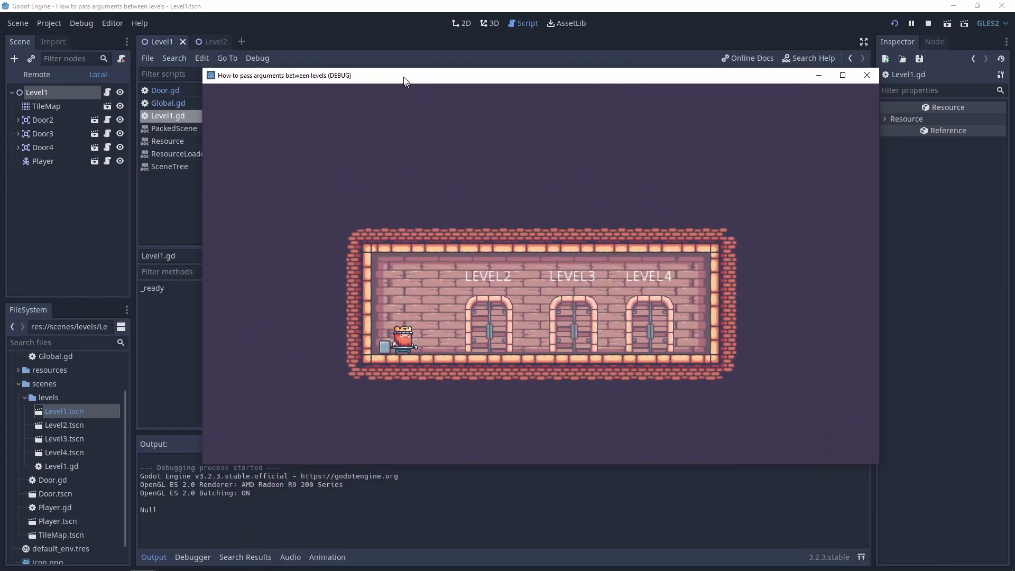
{"action": "key", "text": "Right"}
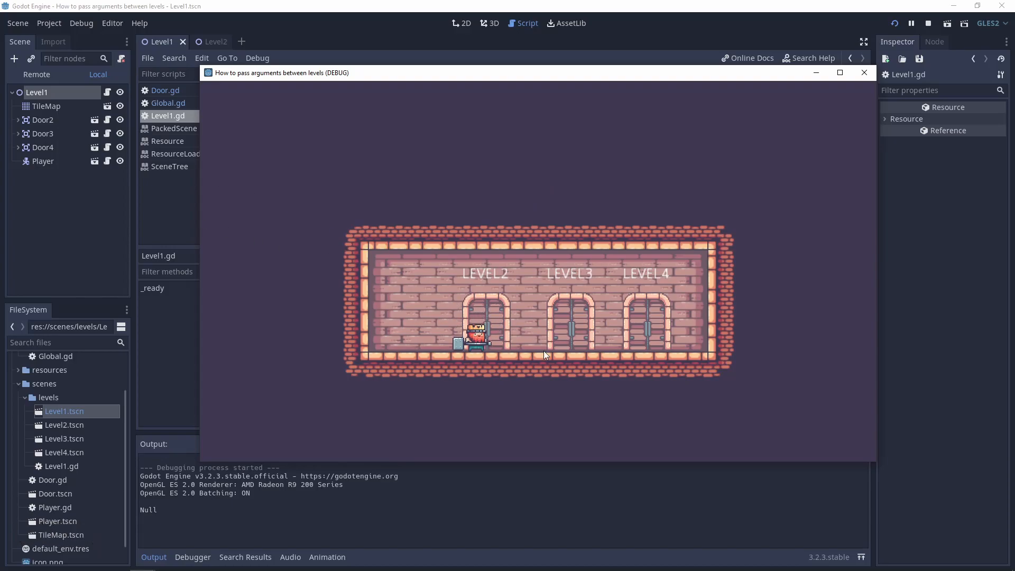
{"action": "key", "text": "enter"}
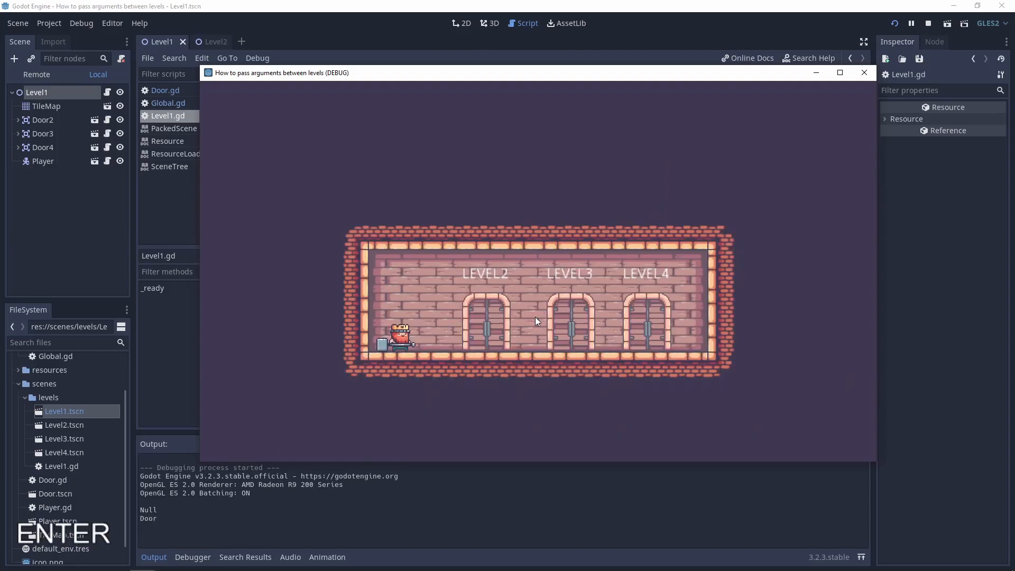
{"action": "key", "text": "Right"}
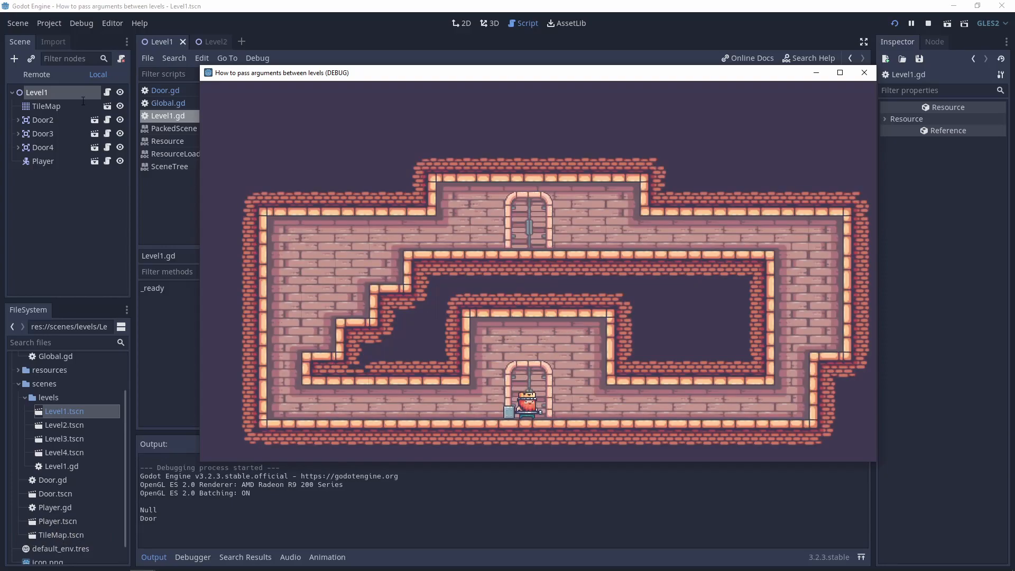
Step: Return through doors so the output prints Door each time, then stop and open the Level2 scene
{"action": "left_click", "coordinate": [206, 42]}
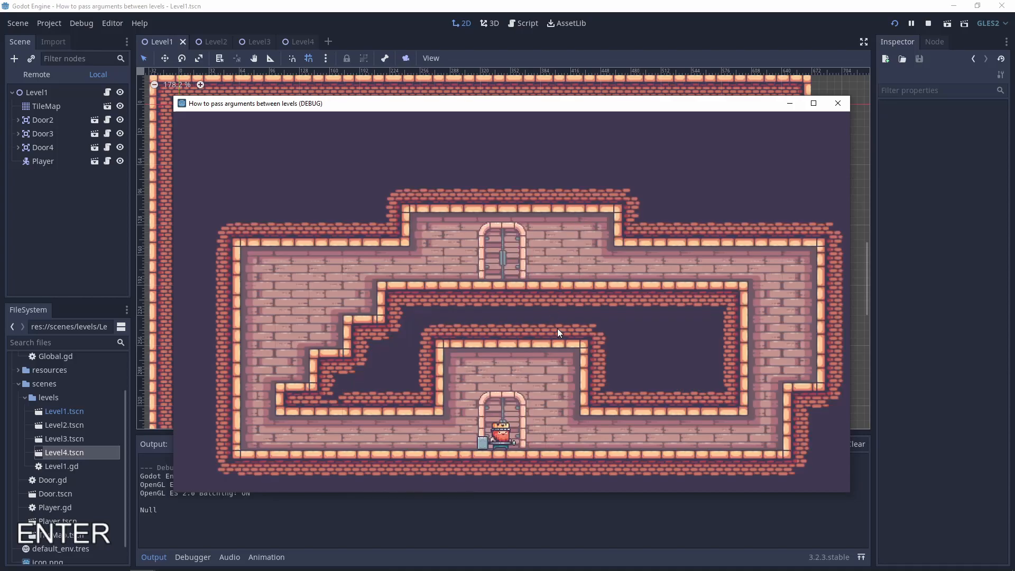
{"action": "key", "text": "Right"}
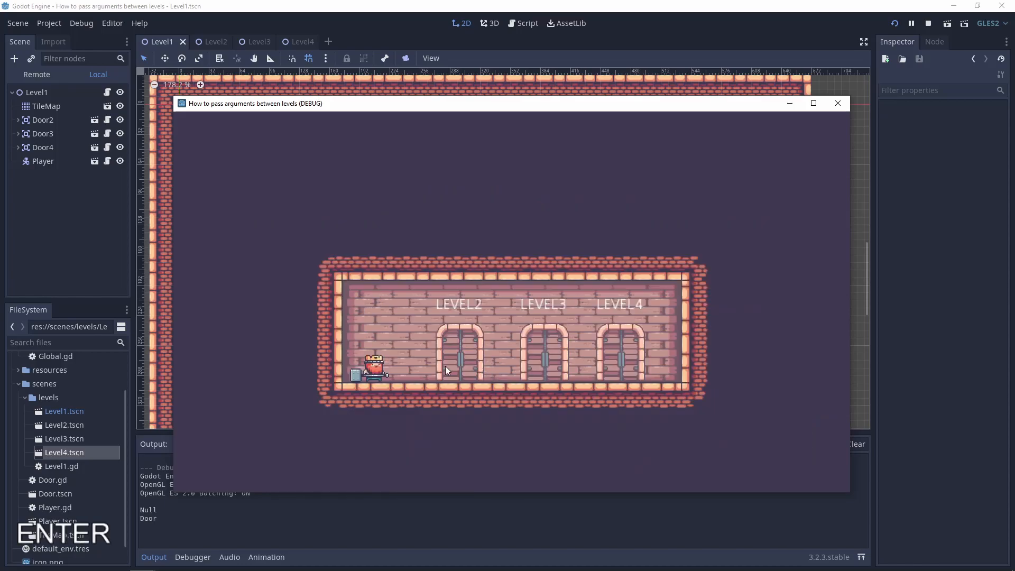
{"action": "key", "text": "right"}
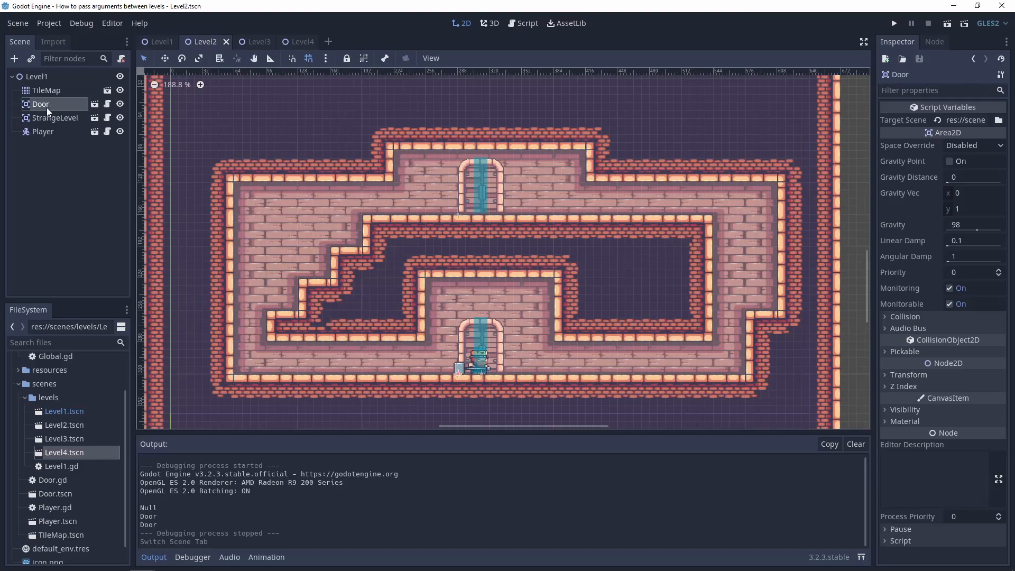
Step: Rename the door nodes in Level2, Level3 and Level4 to Door2, Door3 and Door4
{"action": "double_click", "coordinate": [41, 103]}
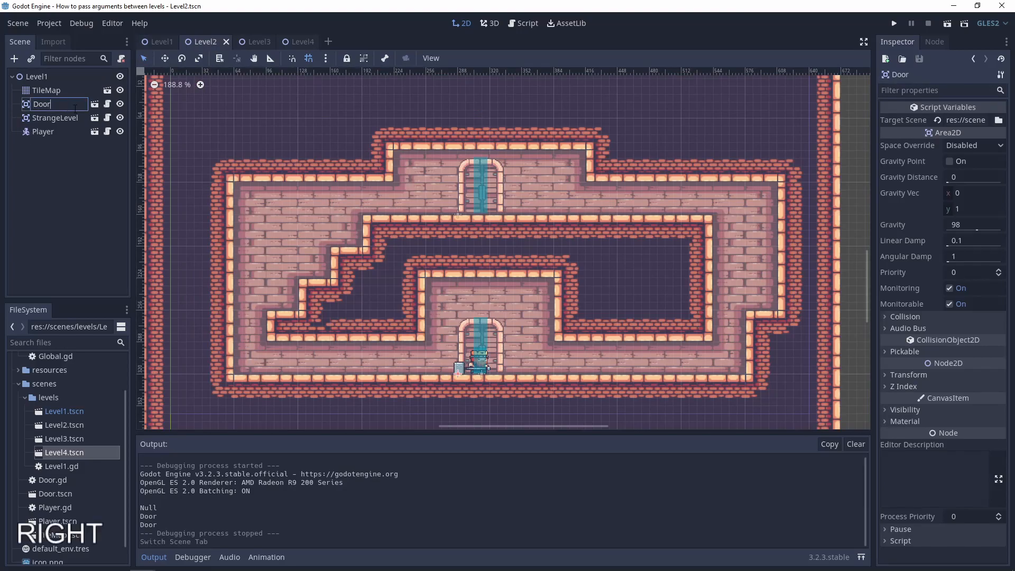
{"action": "left_click", "coordinate": [255, 41]}
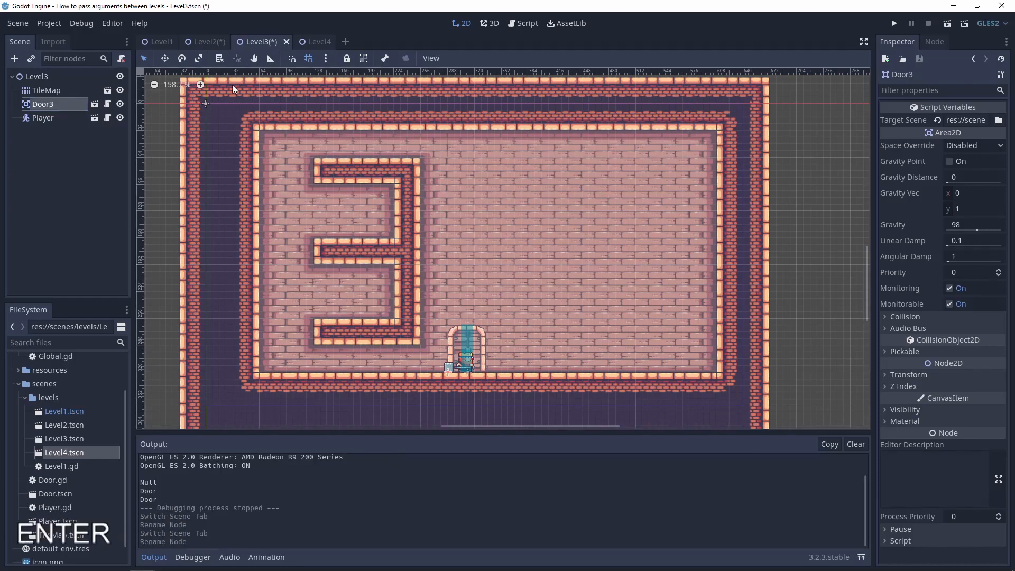
{"action": "left_click", "coordinate": [315, 41]}
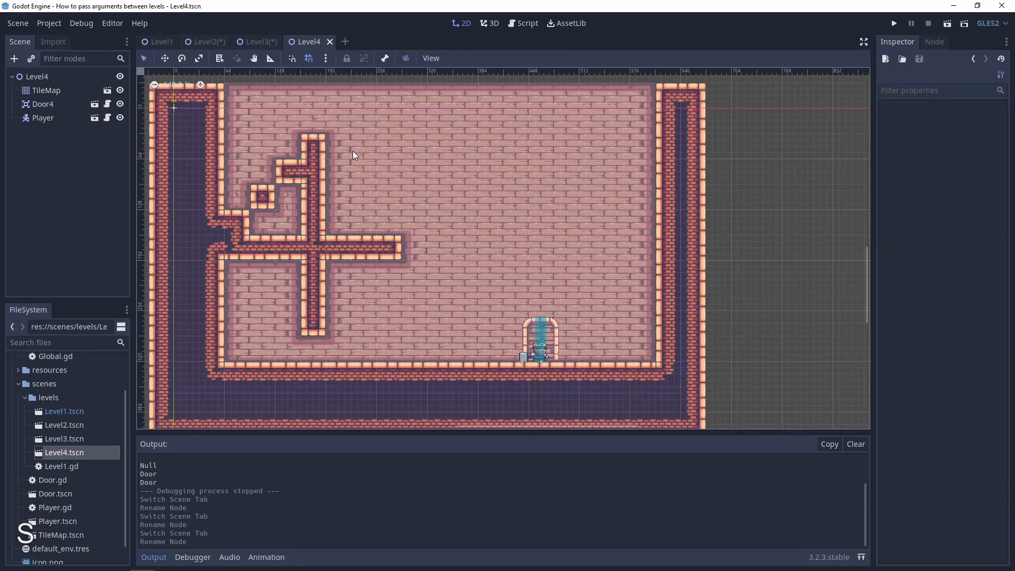
Step: Save the levels, run the game and go through doors; the output now prints Door2 and Door3
{"action": "key", "text": "F5"}
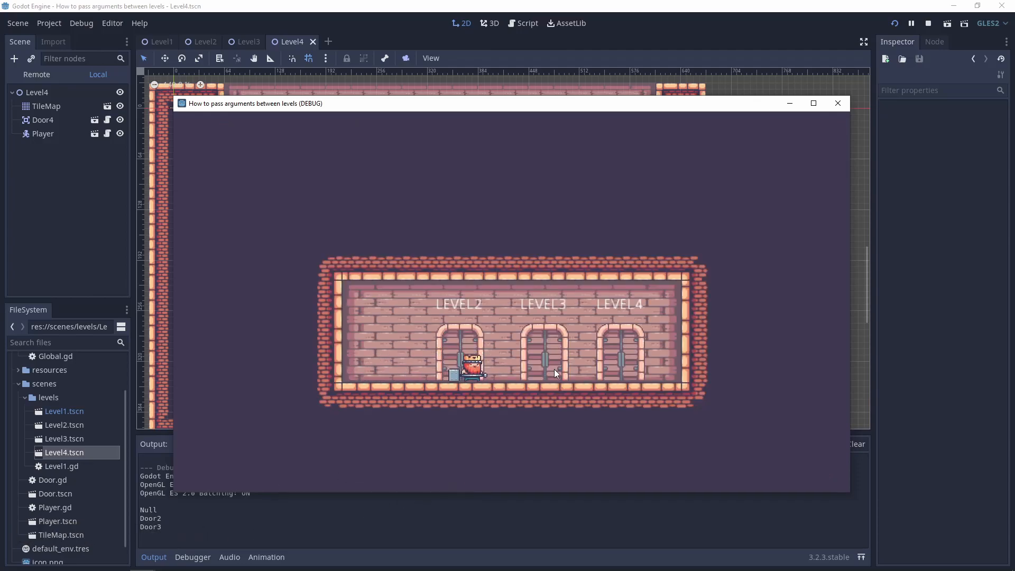
{"action": "key", "text": "Right"}
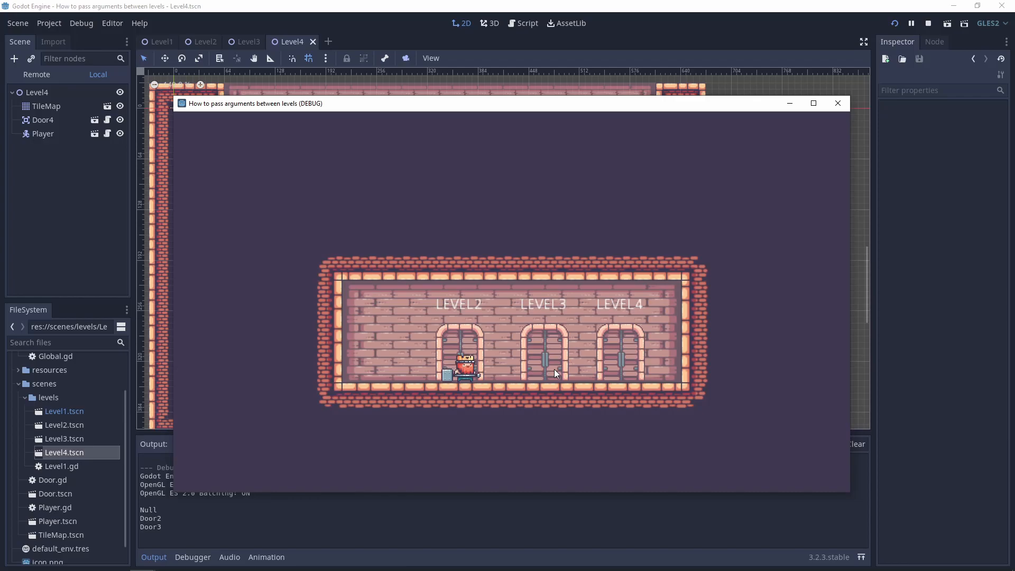
{"action": "key", "text": "Right"}
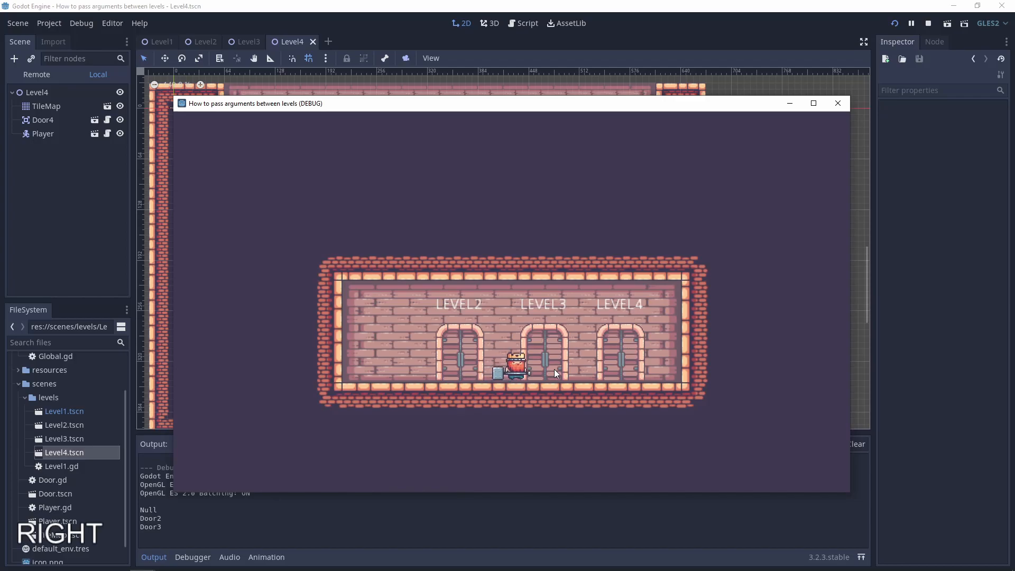
{"action": "left_click", "coordinate": [160, 41]}
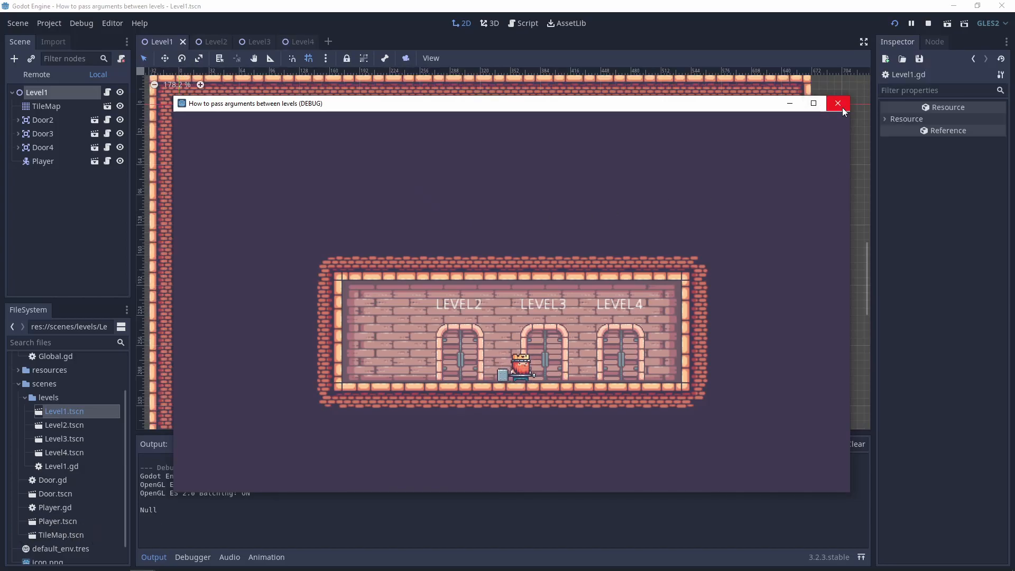
Step: In Level1.gd, add var door_node = find_node(Global.door_name) with a comment about finding the door
{"action": "left_click", "coordinate": [837, 104]}
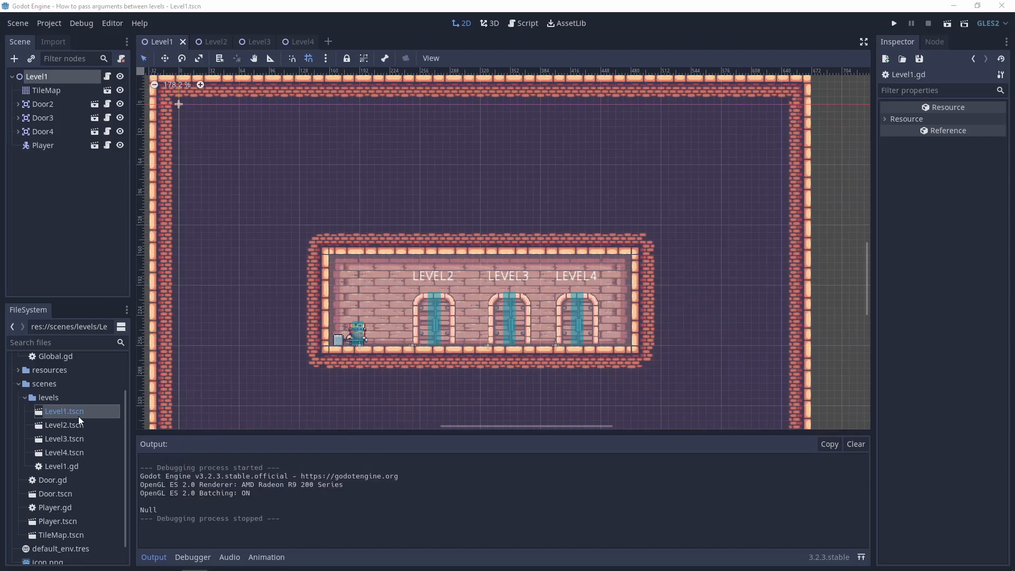
{"action": "left_click", "coordinate": [526, 22]}
{"action": "type", "text": "#"}
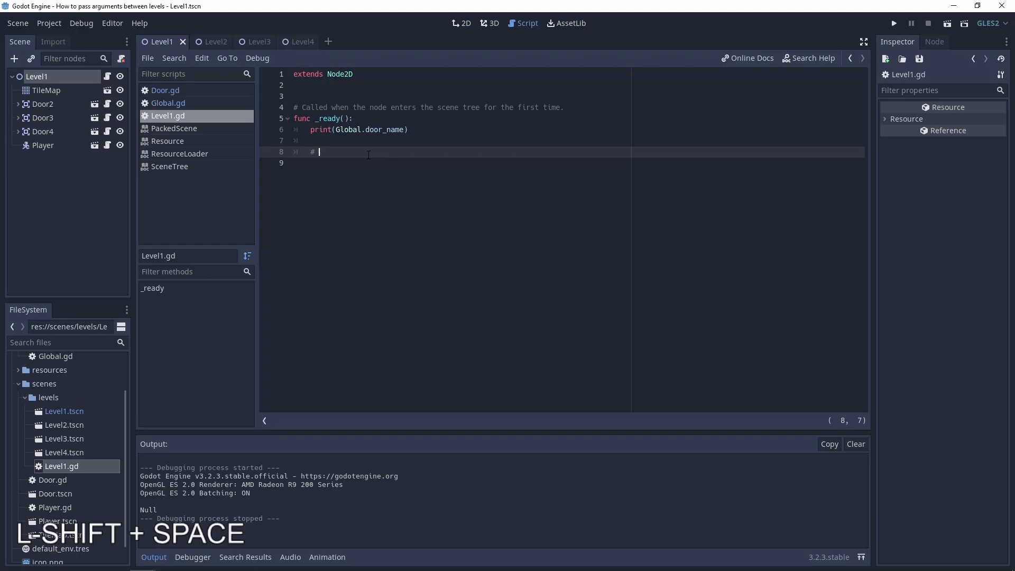
{"action": "type", "text": "code for"}
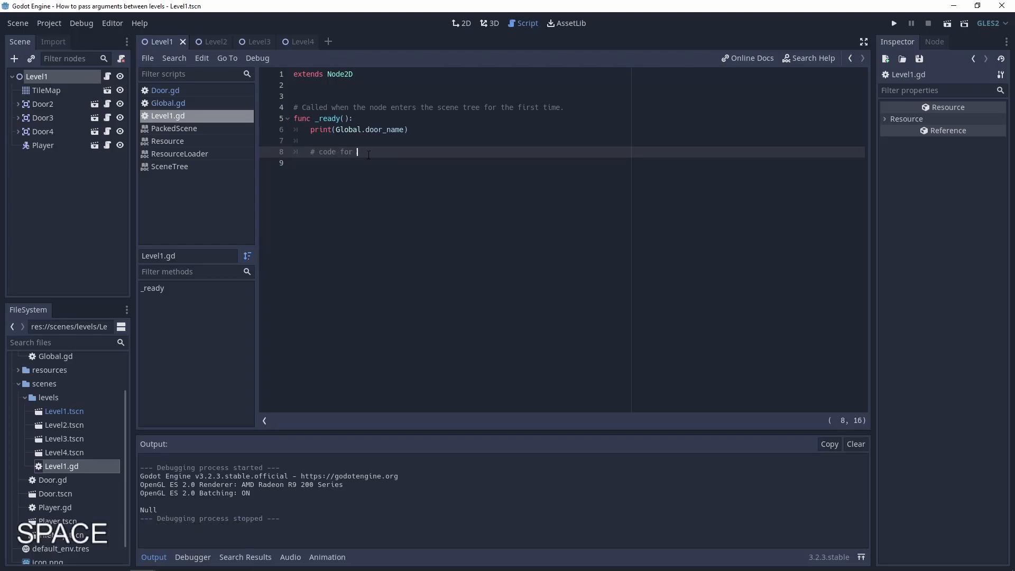
{"action": "type", "text": "finding the door:"}
{"action": "type", "text": "if"}
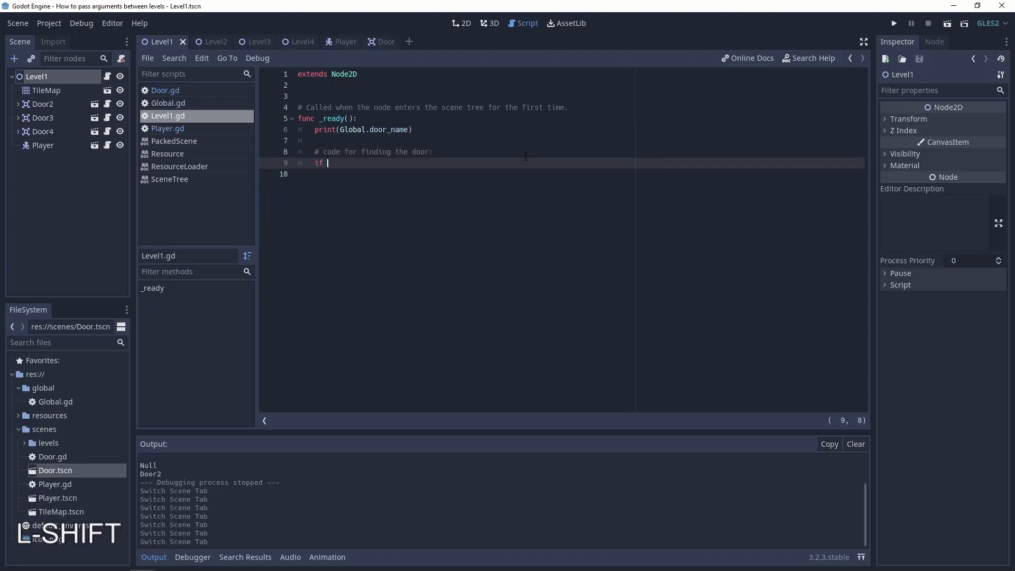
{"action": "type", "text": "Global.door_name:"}
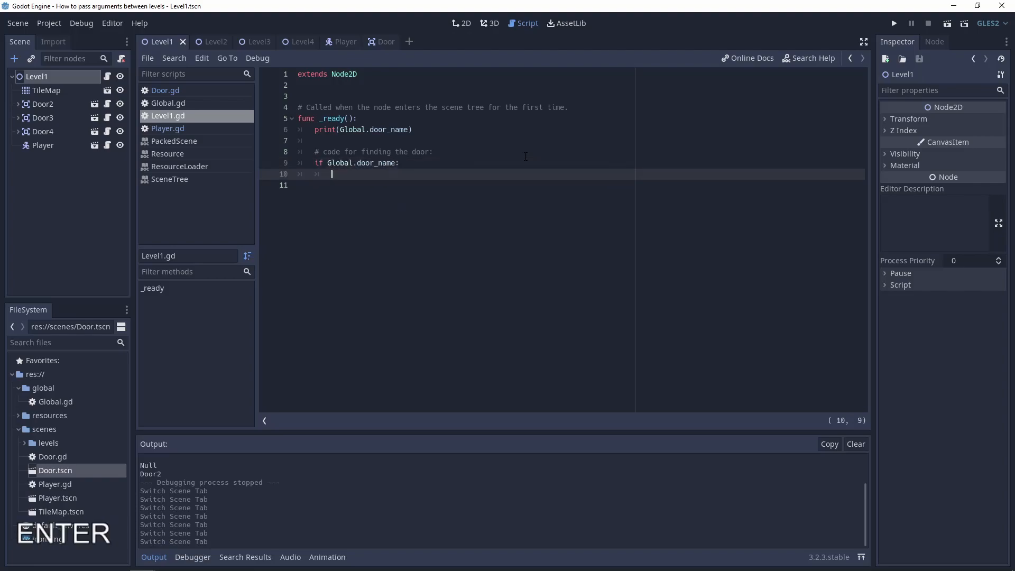
{"action": "type", "text": "var"}
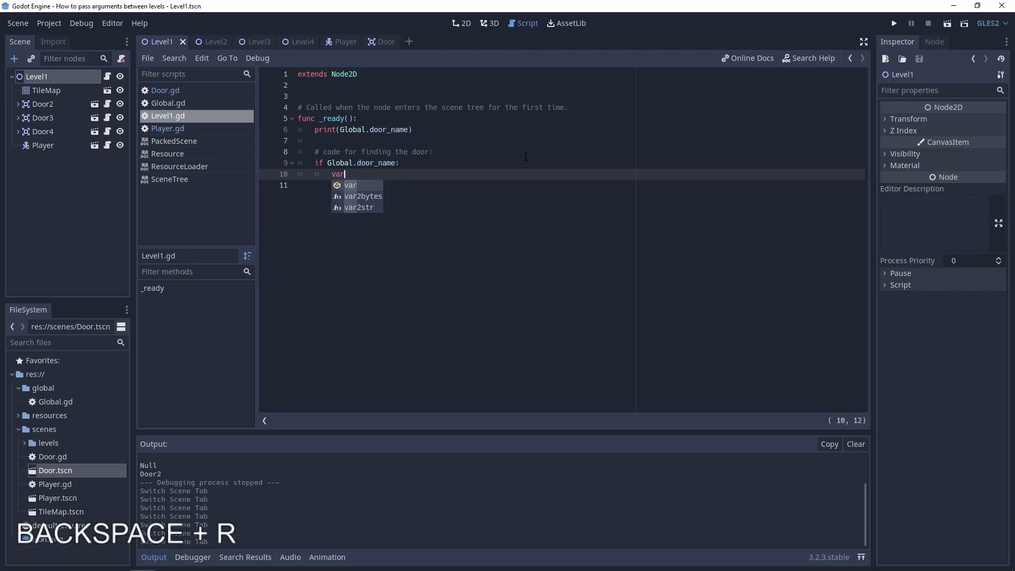
{"action": "type", "text": "door"}
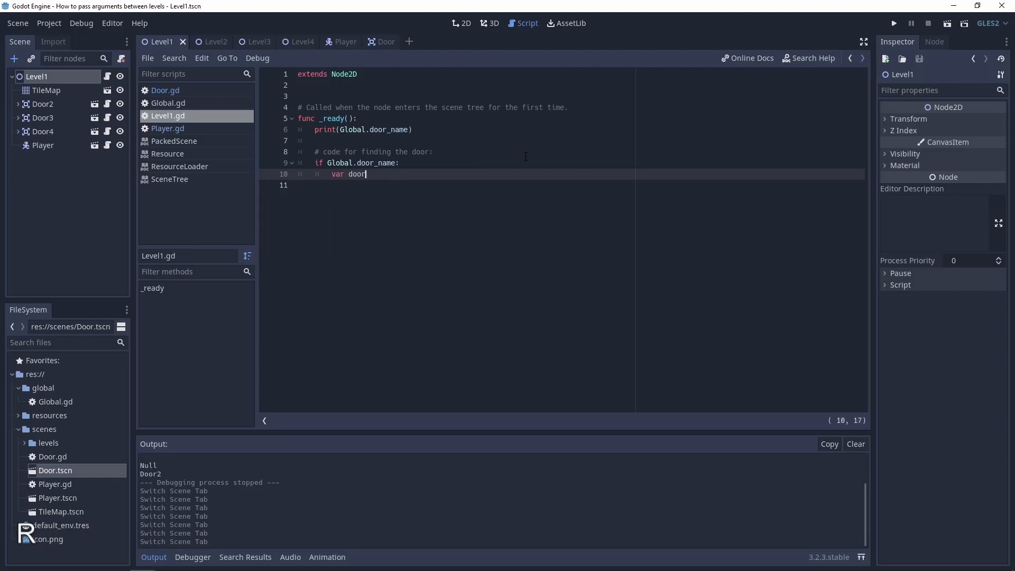
{"action": "type", "text": "_node = find_node("}
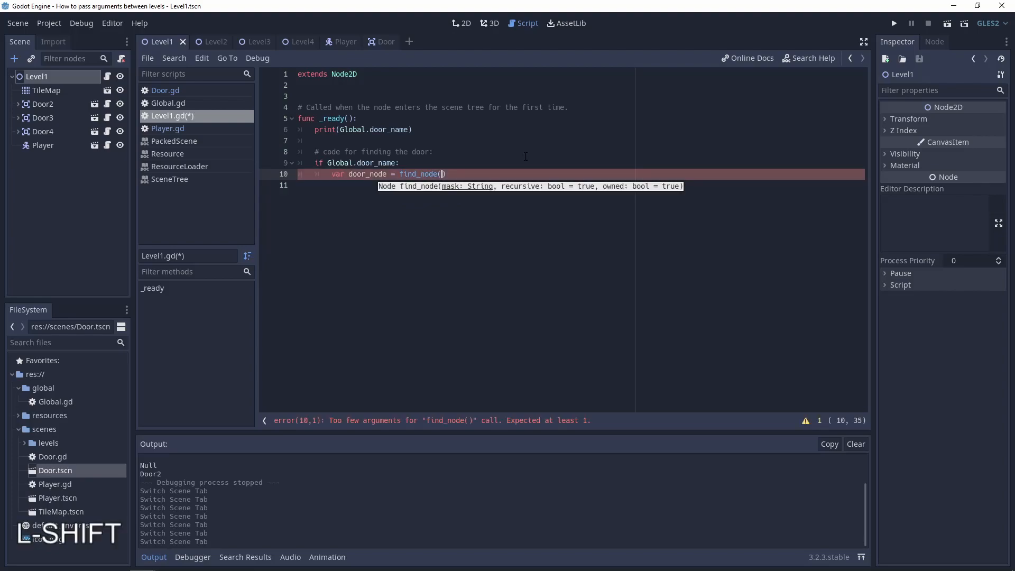
{"action": "type", "text": "Global."}
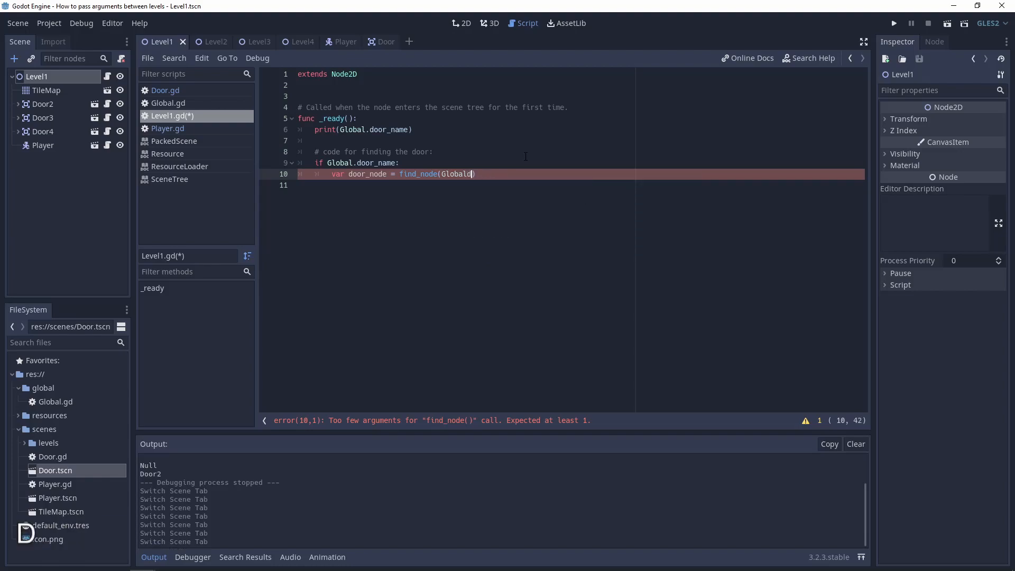
Step: Add if door_node: $Player.global_position = door_node.global_position and save the script
{"action": "key", "text": "enter"}
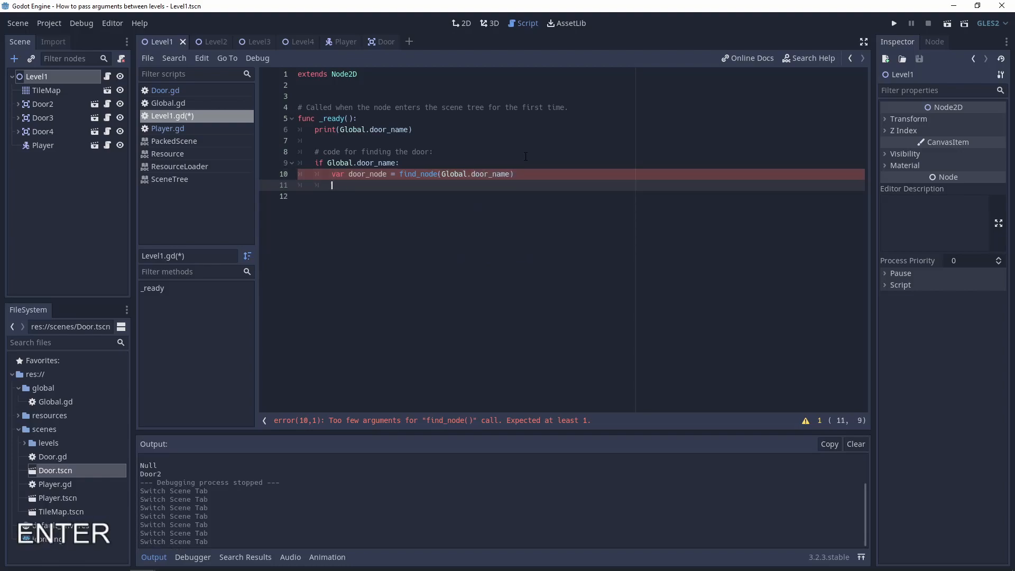
{"action": "type", "text": "oif"}
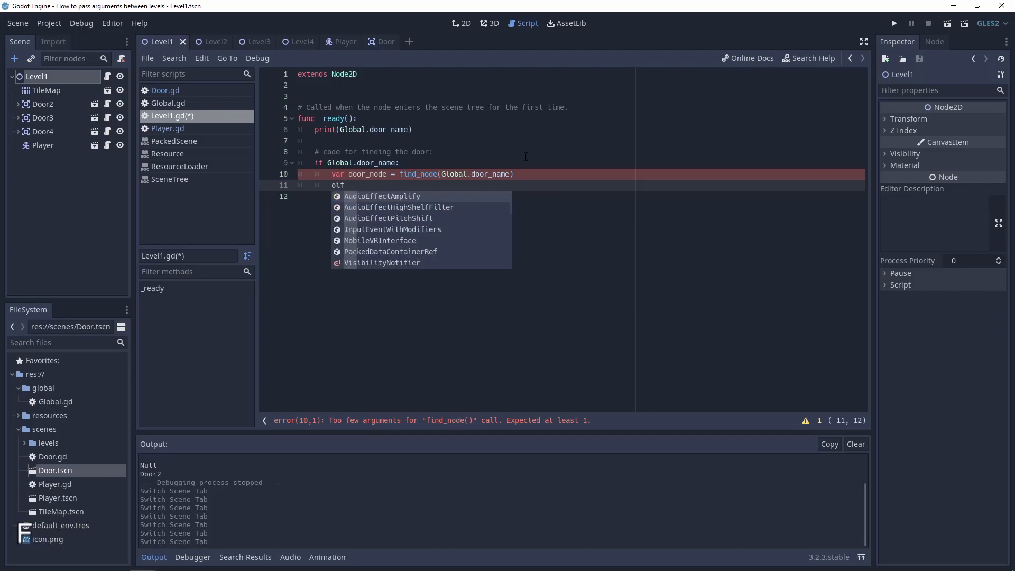
{"action": "type", "text": "door_no"}
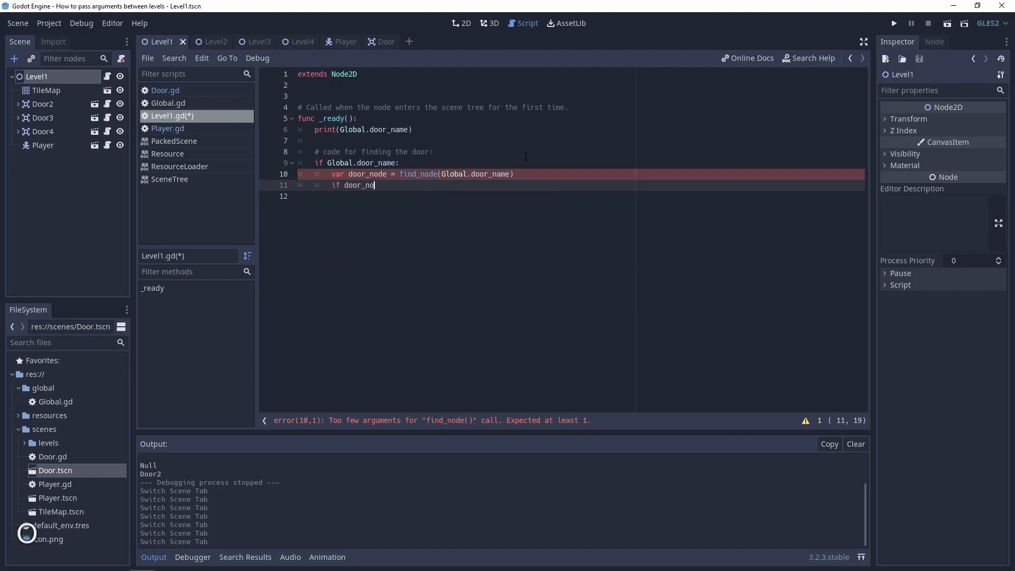
{"action": "key", "text": "ctrl+s"}
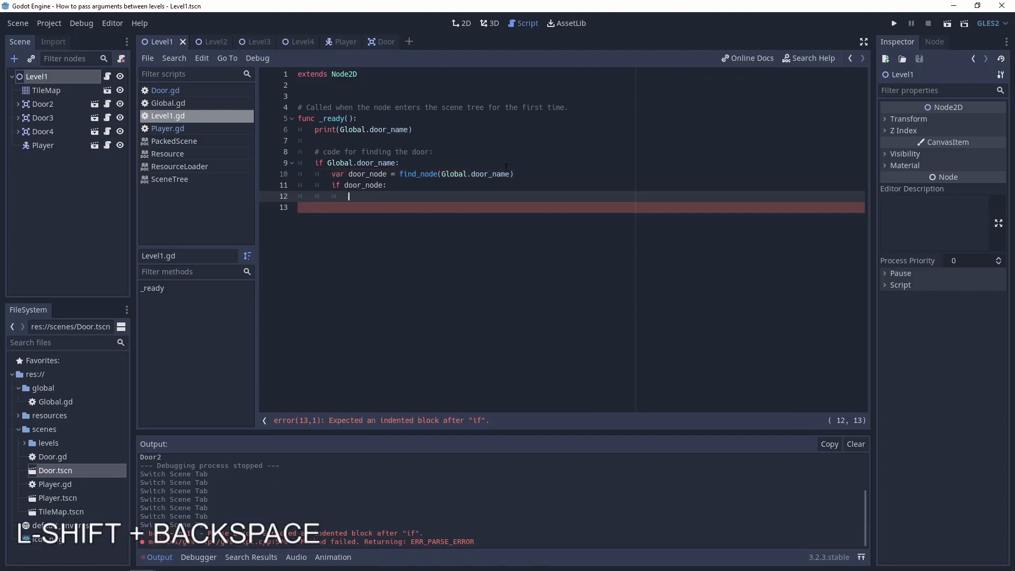
{"action": "type", "text": "$"}
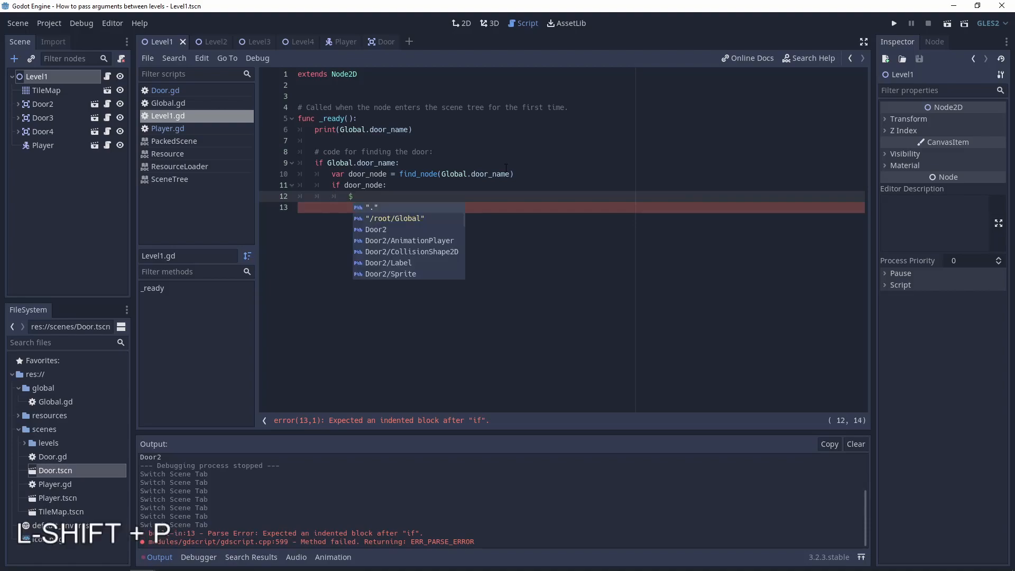
{"action": "type", "text": "Player.gloa"}
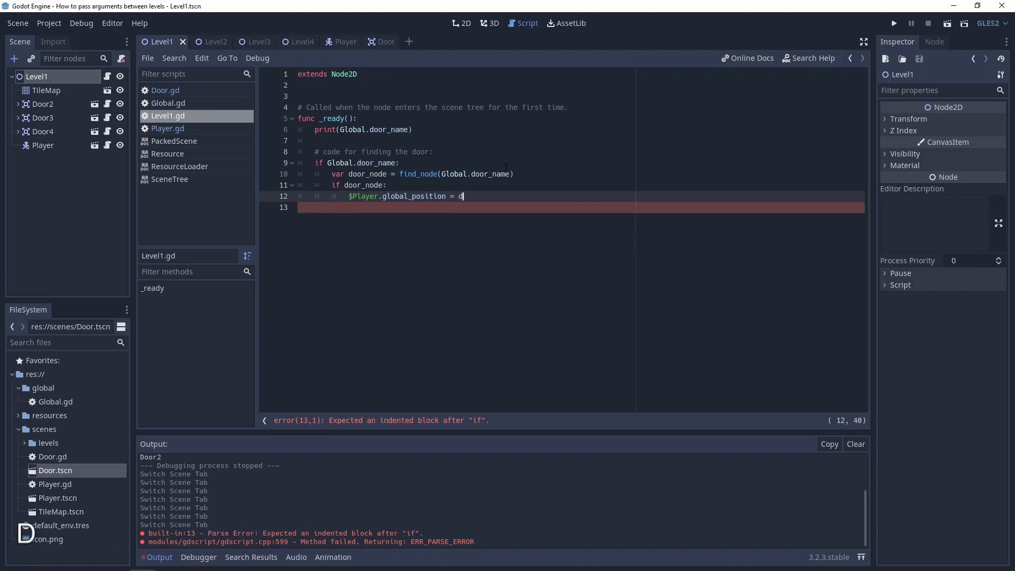
{"action": "type", "text": "oor_node.glob"}
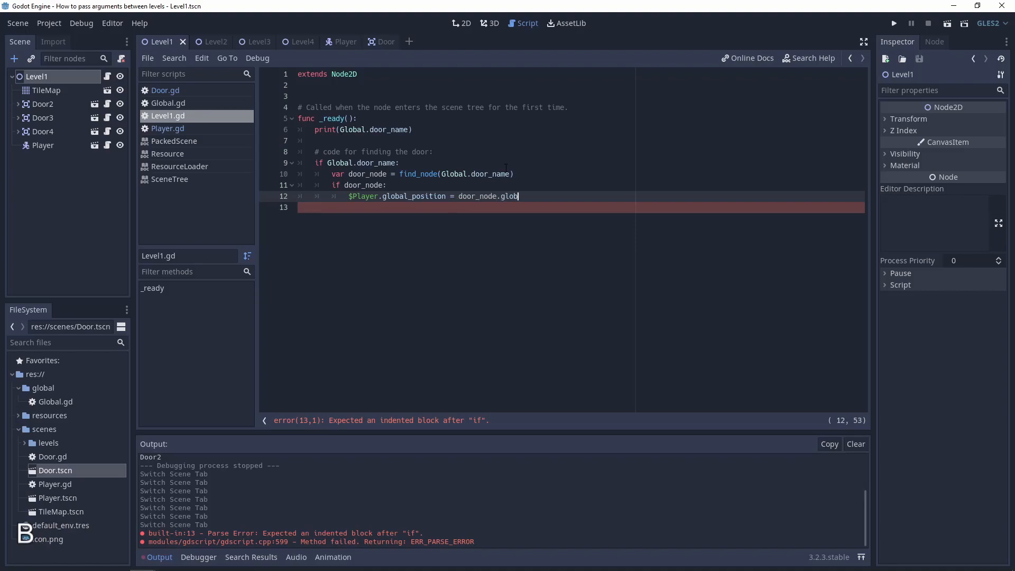
{"action": "key", "text": "ctrl+s"}
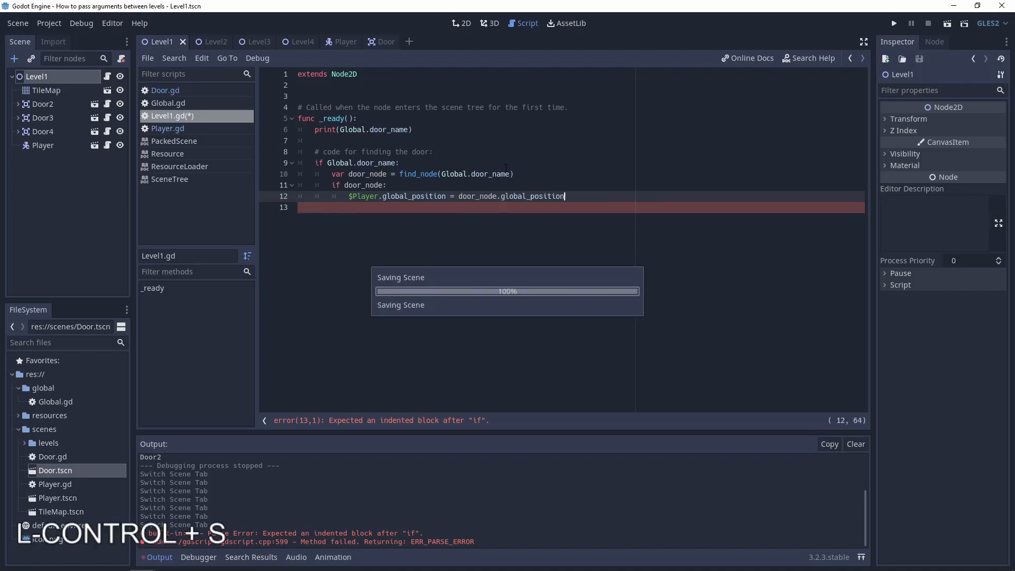
{"action": "key", "text": "ctrl+s"}
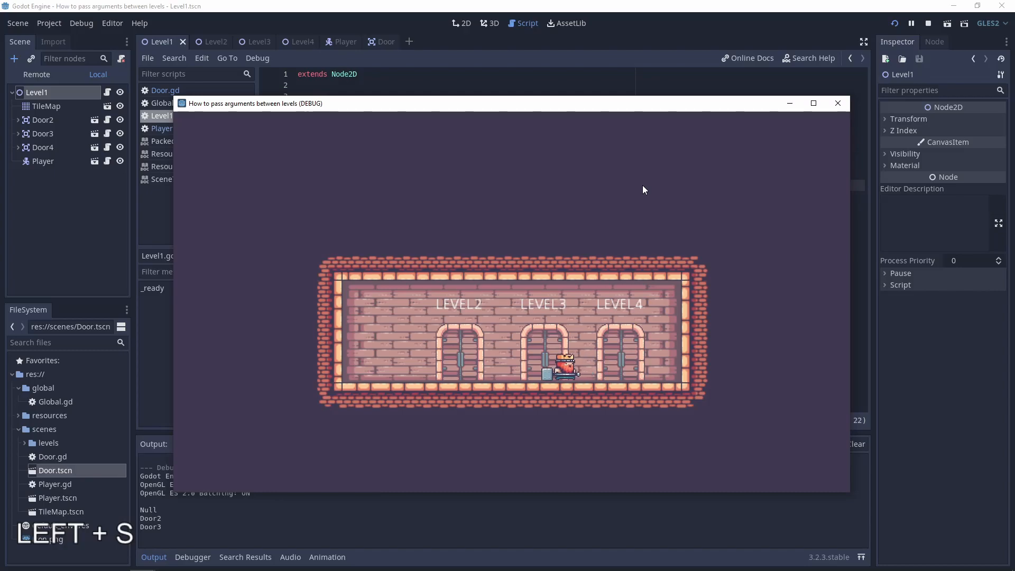
{"action": "key", "text": "right"}
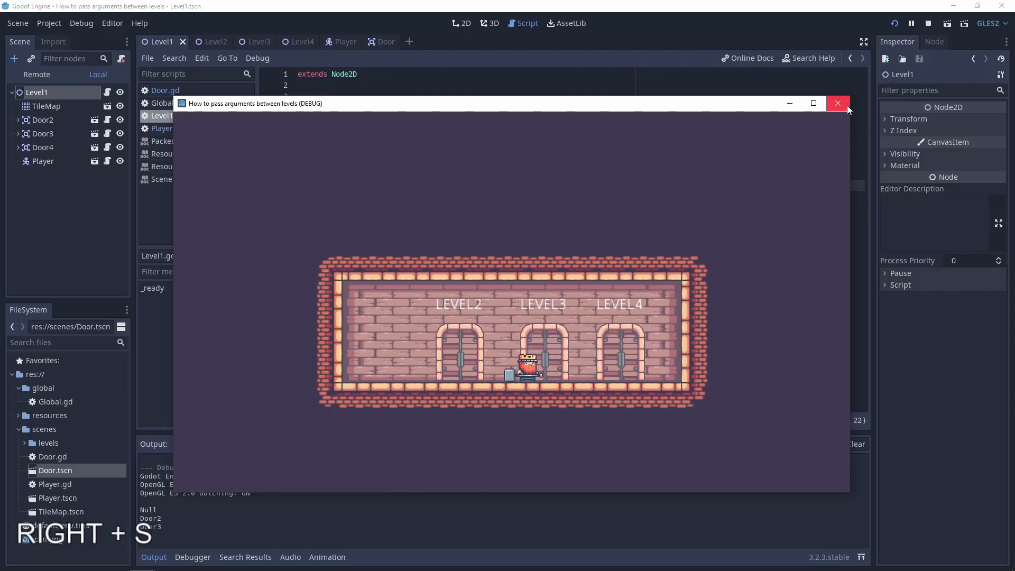
{"action": "left_click", "coordinate": [837, 103]}
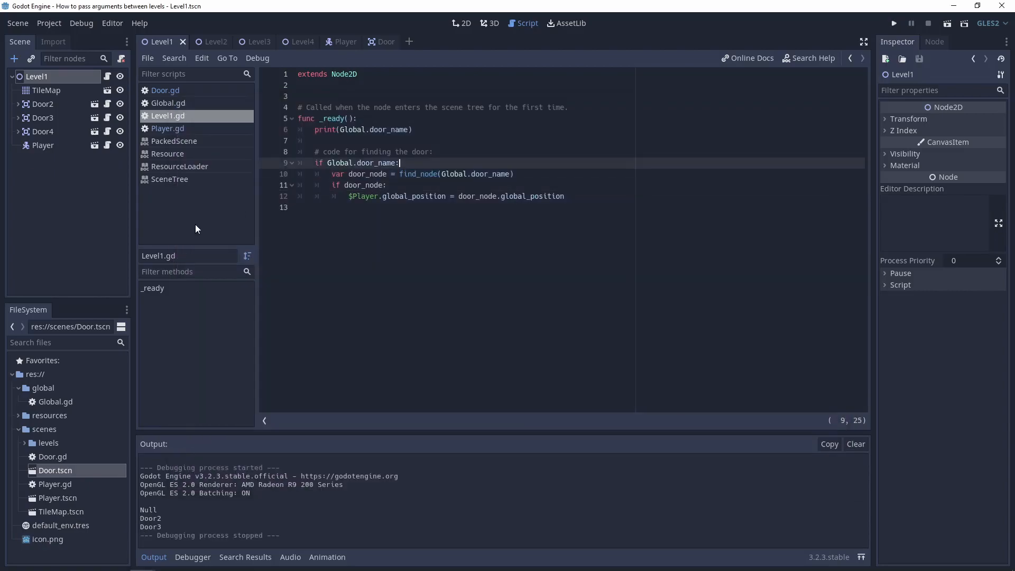
Step: Centre the Door scene's CollisionShape2D on the sprite at x 0 and save Door.tscn
{"action": "left_click", "coordinate": [373, 41]}
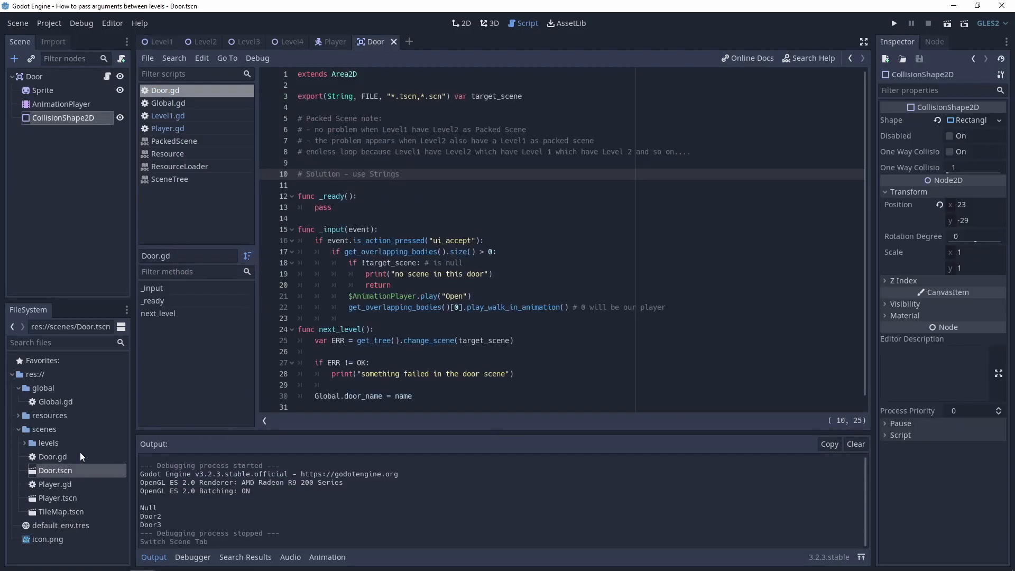
{"action": "left_click", "coordinate": [461, 23]}
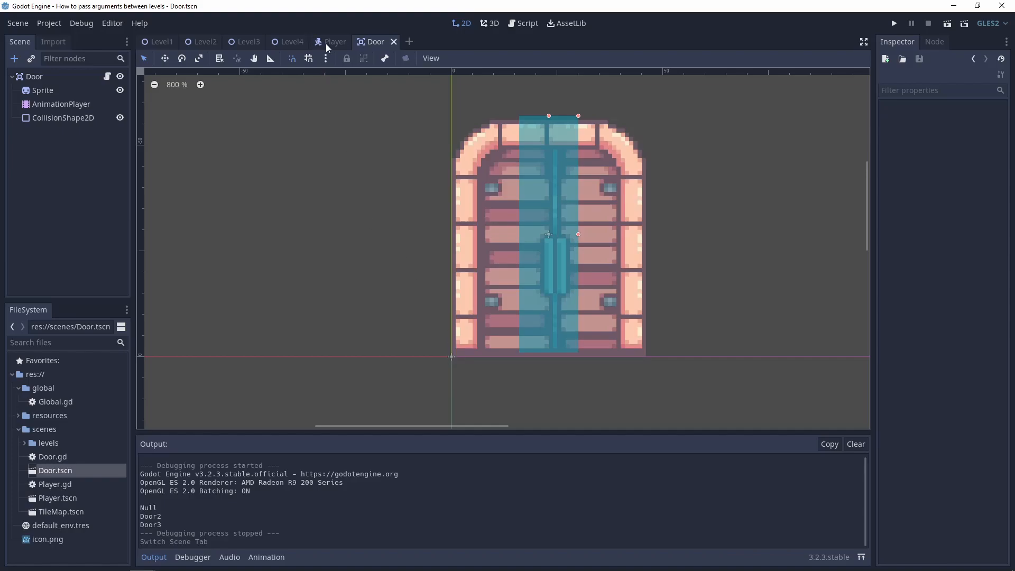
{"action": "left_click", "coordinate": [335, 41]}
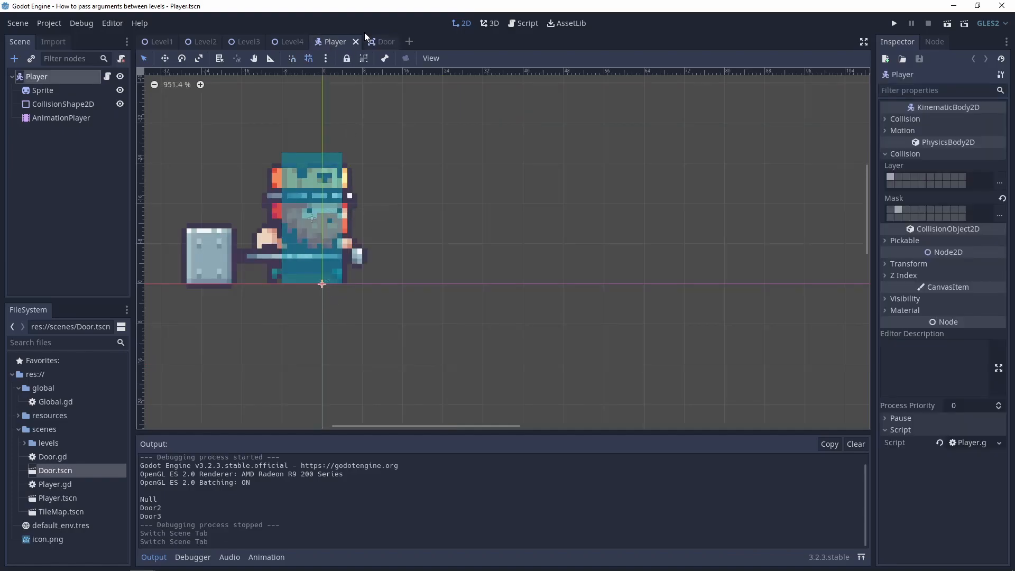
{"action": "left_click", "coordinate": [372, 42]}
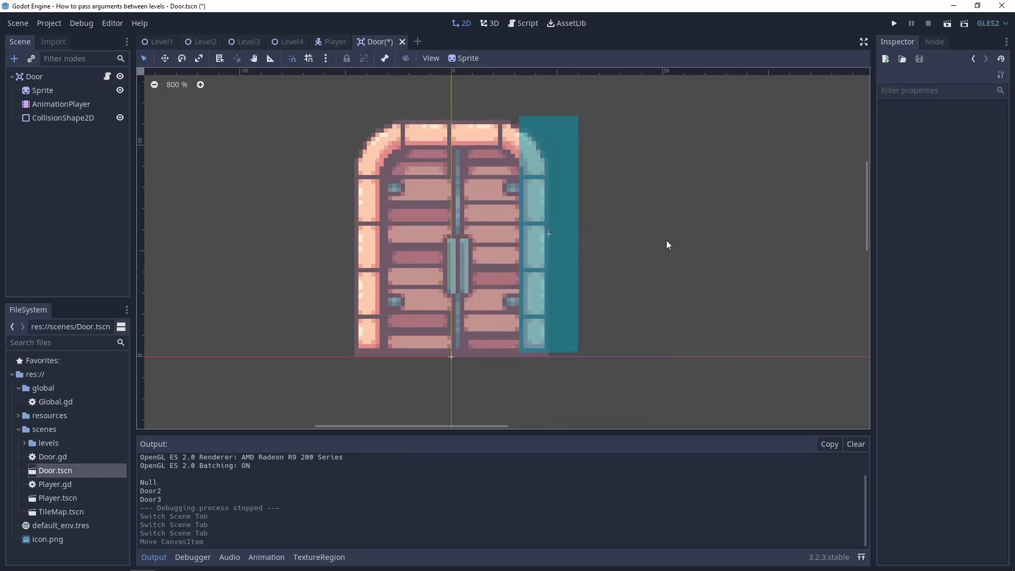
{"action": "left_click", "coordinate": [63, 117]}
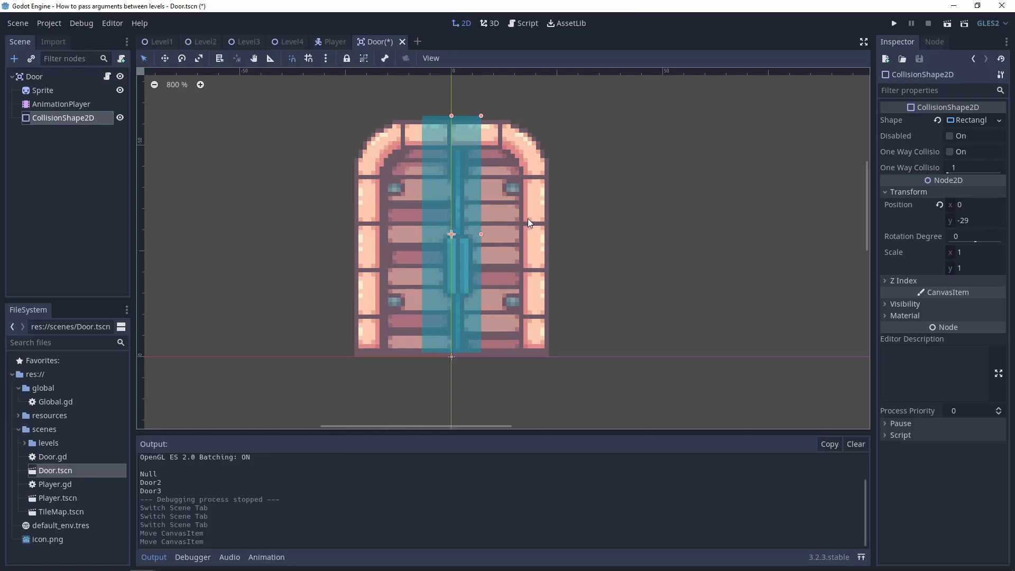
{"action": "key", "text": "ctrl+s"}
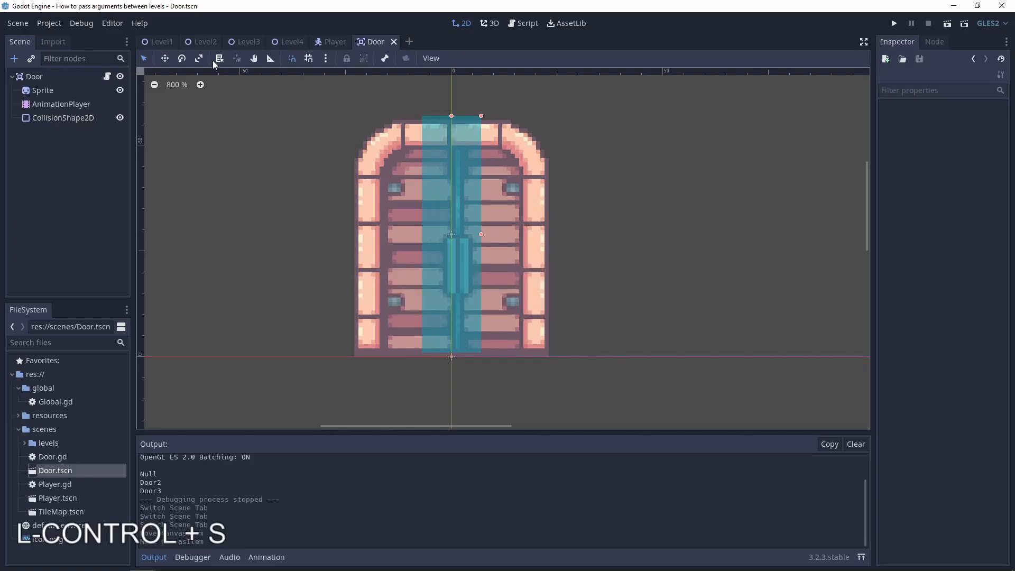
Step: Re-centre the doors over the players in Level2, Level3 and Level4, save them, and run the game
{"action": "left_click", "coordinate": [204, 41]}
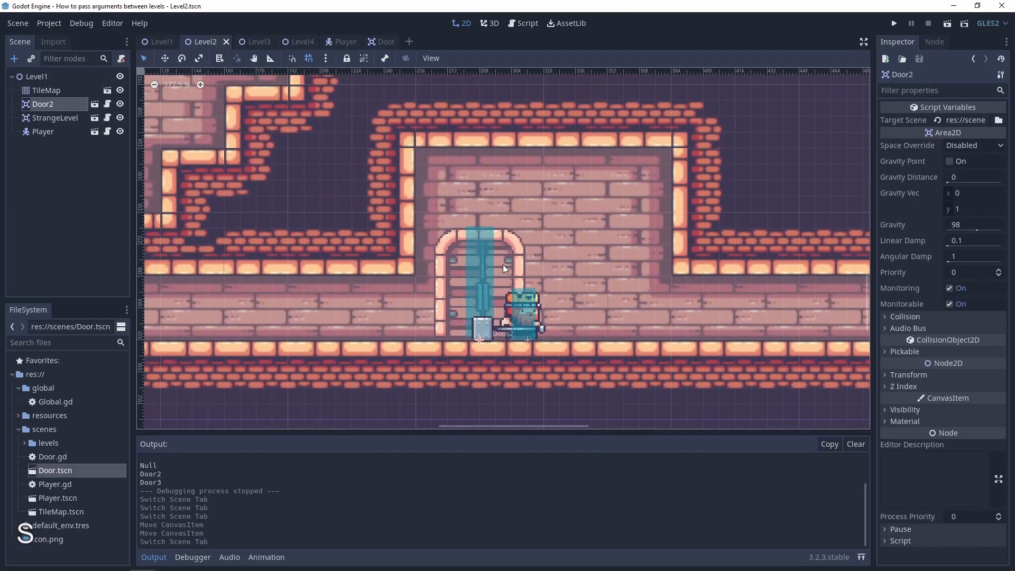
{"action": "key", "text": "ctrl+s"}
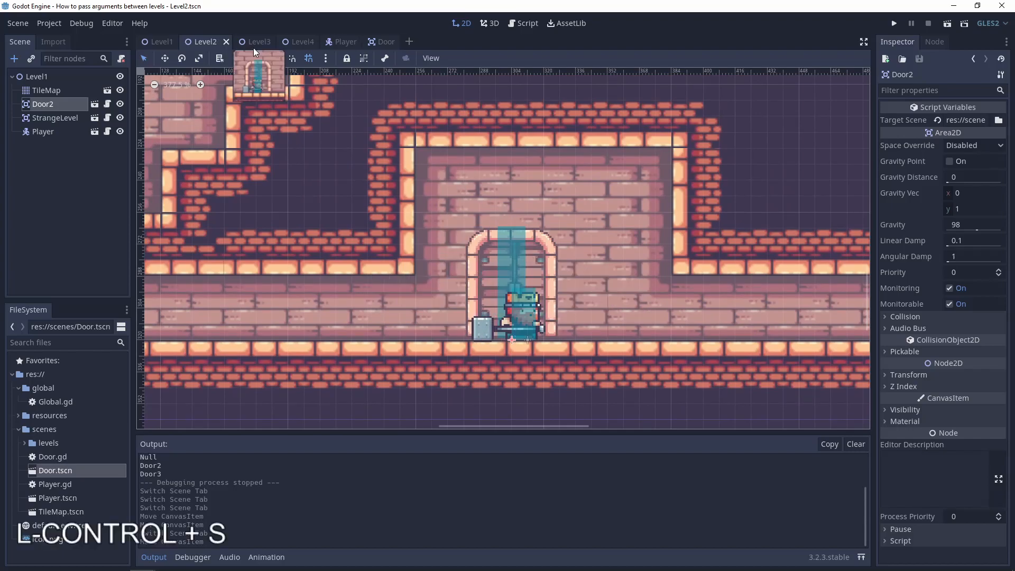
{"action": "left_click", "coordinate": [258, 41]}
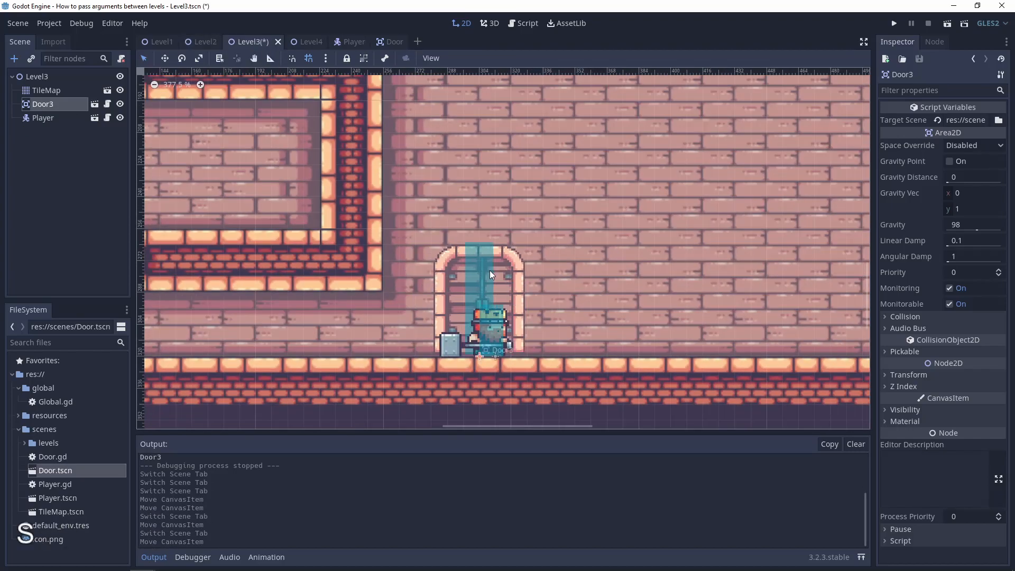
{"action": "left_click", "coordinate": [289, 41]}
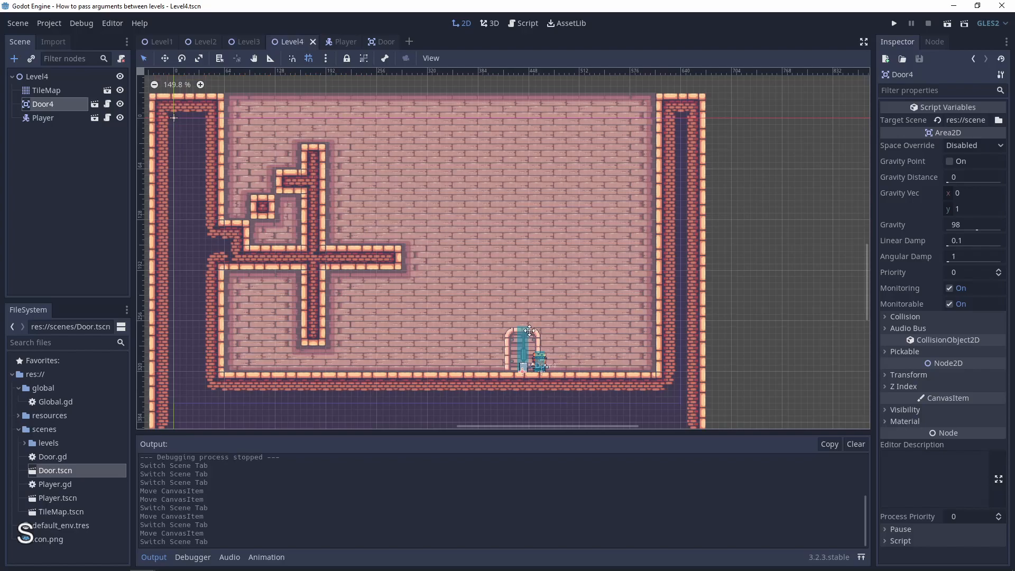
{"action": "key", "text": "ctrl+s"}
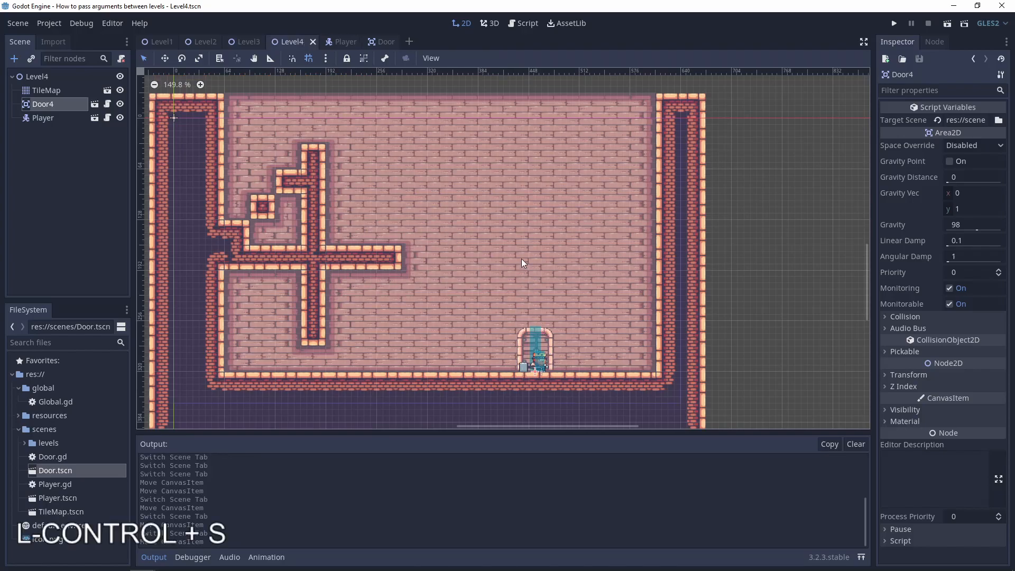
{"action": "key", "text": "F5"}
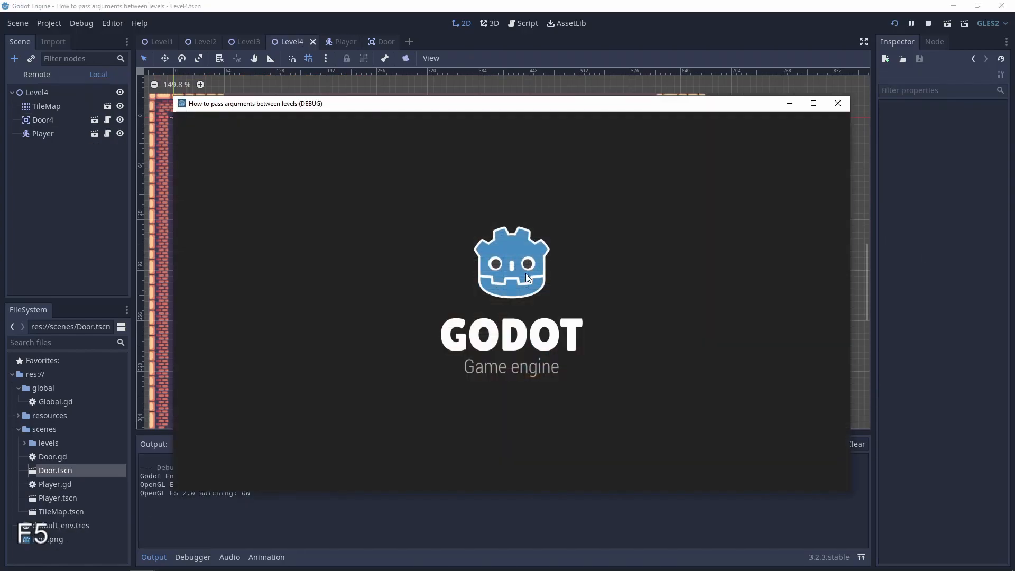